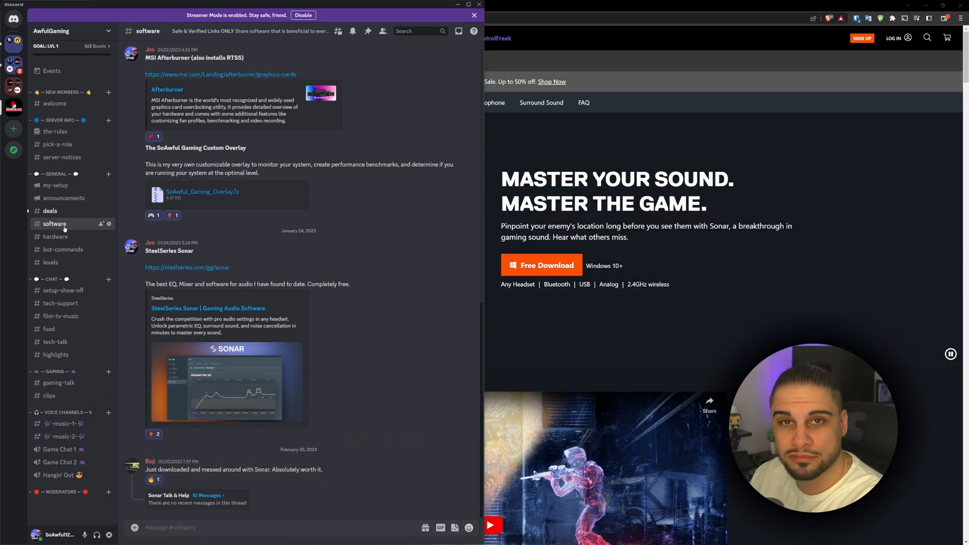
mouse_move(204, 262)
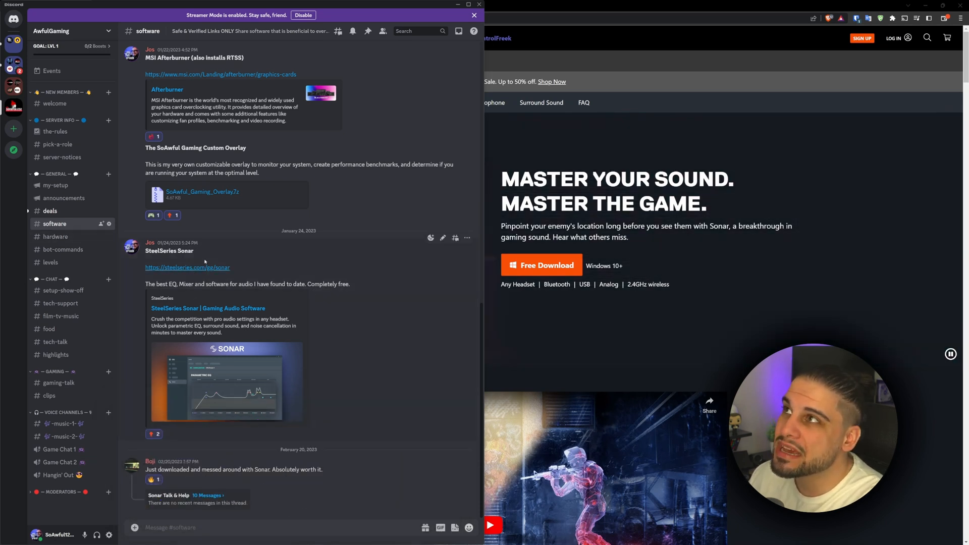
mouse_move(187, 267)
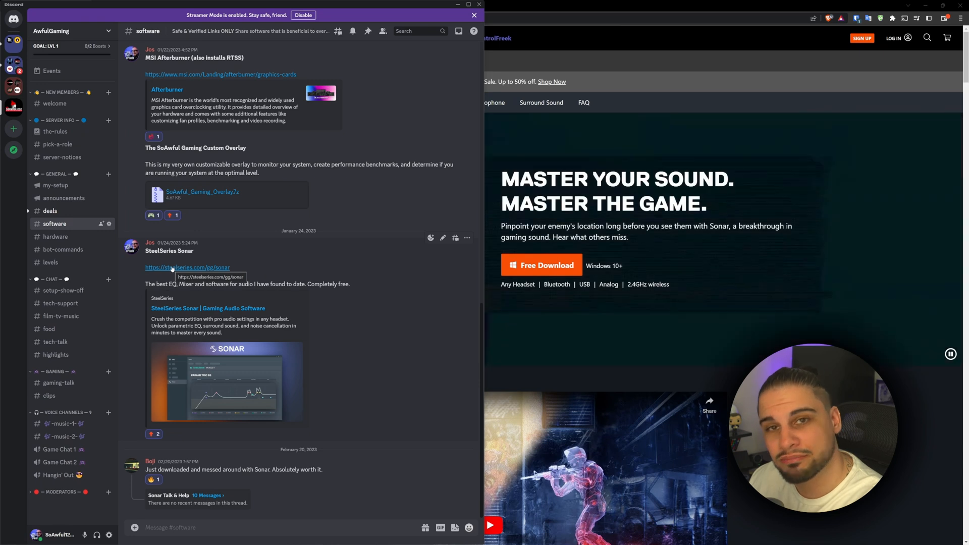
mouse_move(174, 263)
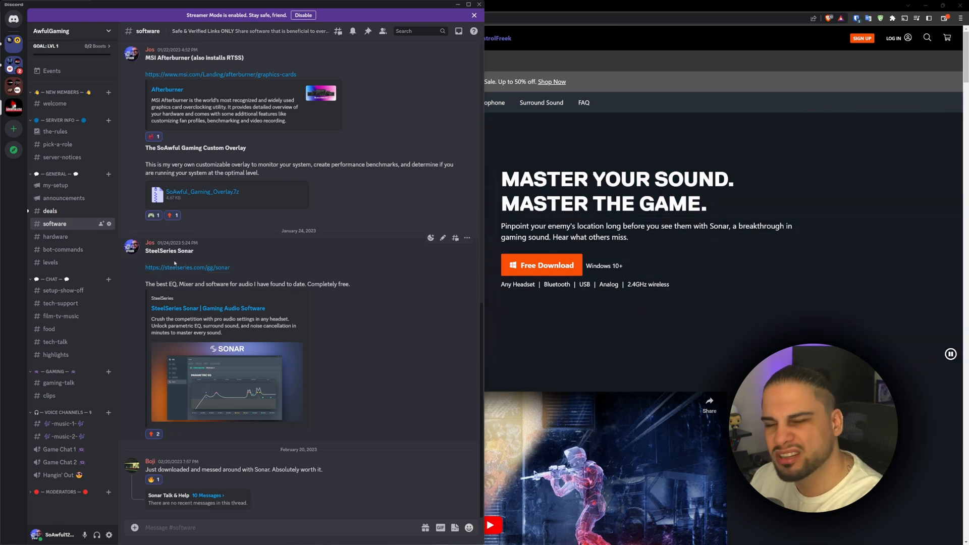
Step: Browse the GG settings page, then close it
scroll(up, 3)
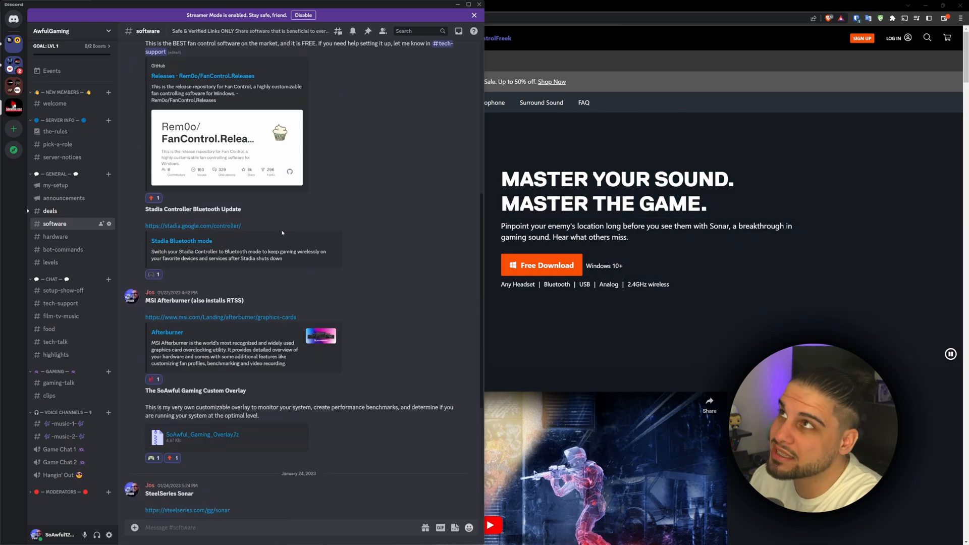
scroll(down, 3)
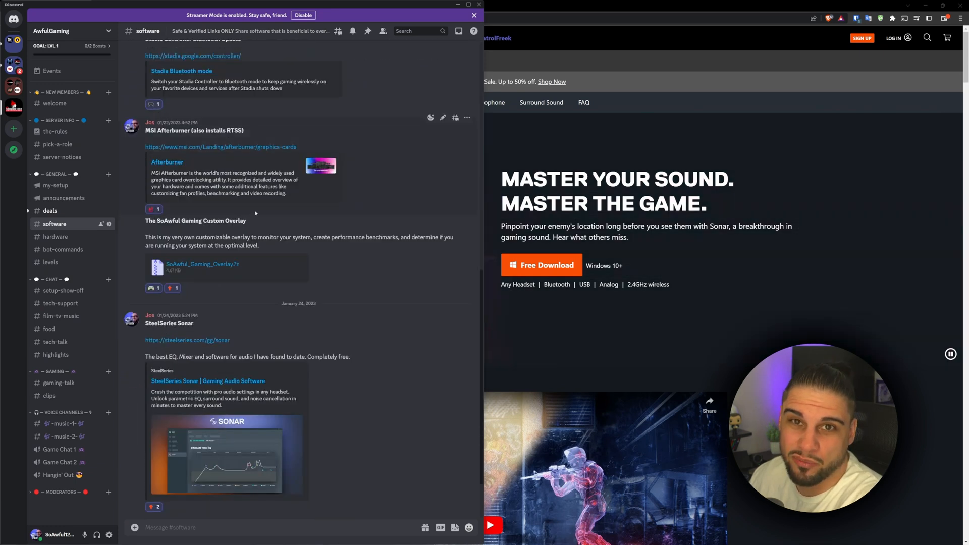
scroll(down, 3)
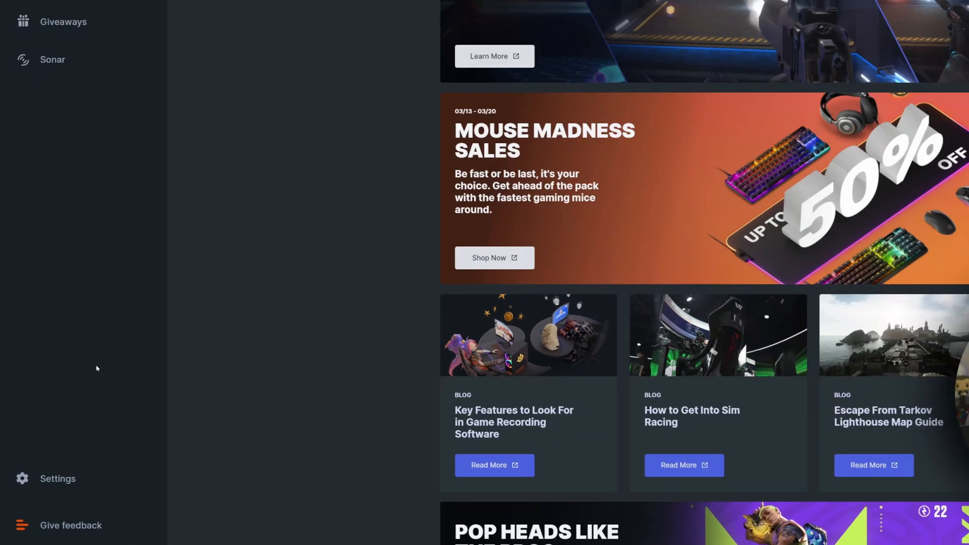
click(58, 479)
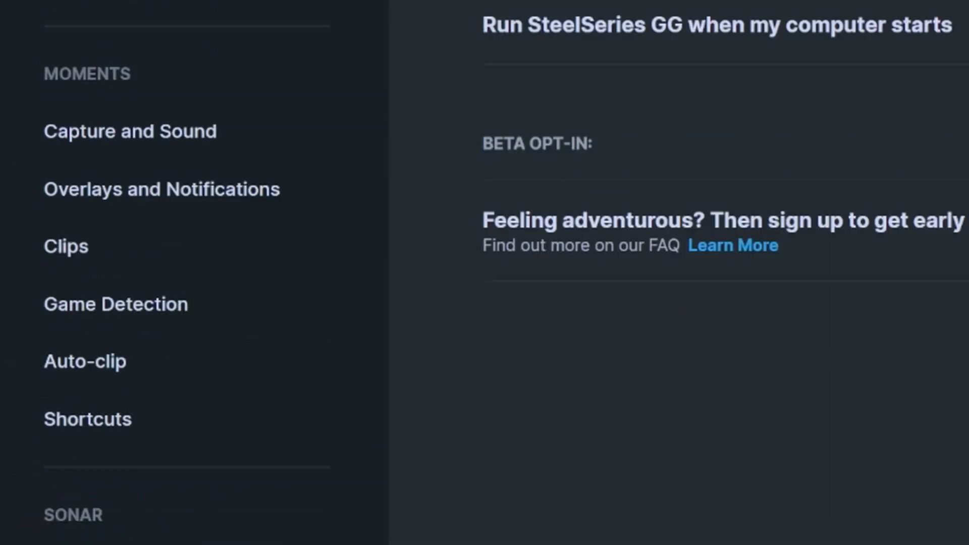
scroll(up, 3)
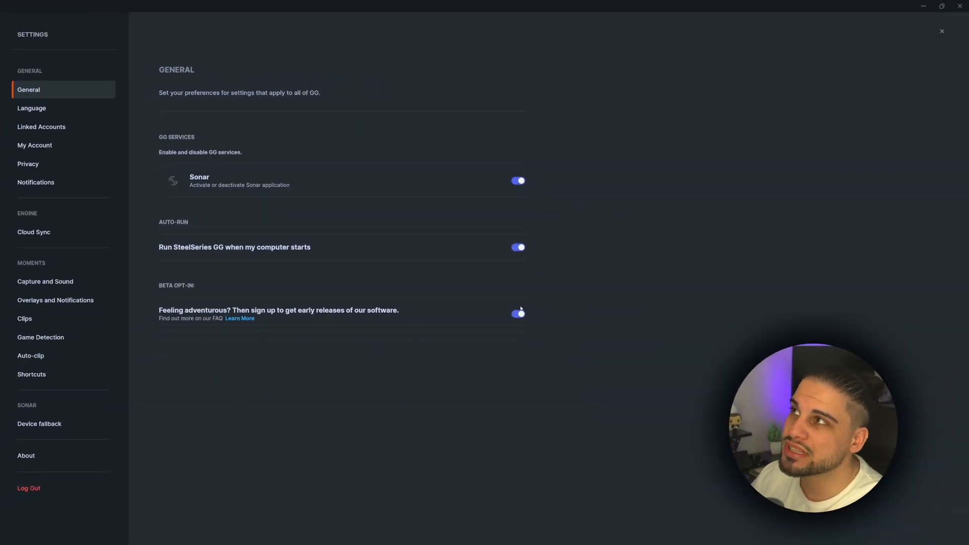
click(942, 31)
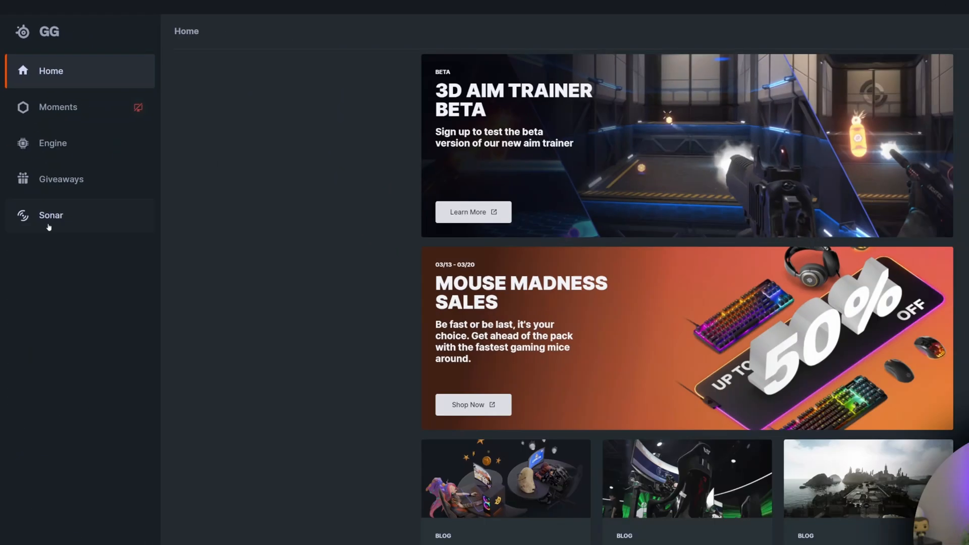
Step: Open the Sonar mixer, raise Master to -3 dB, then lower it again
click(50, 215)
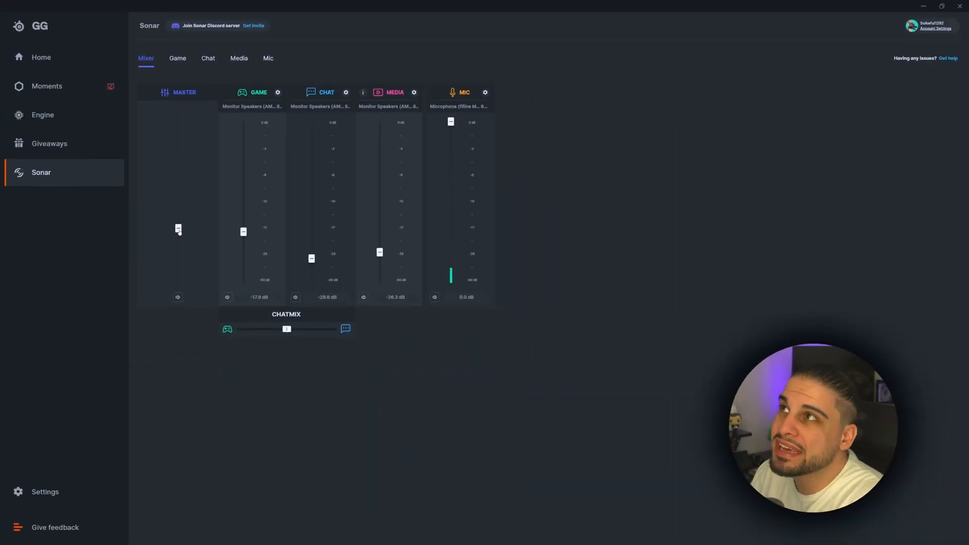
drag(178, 228, 178, 138)
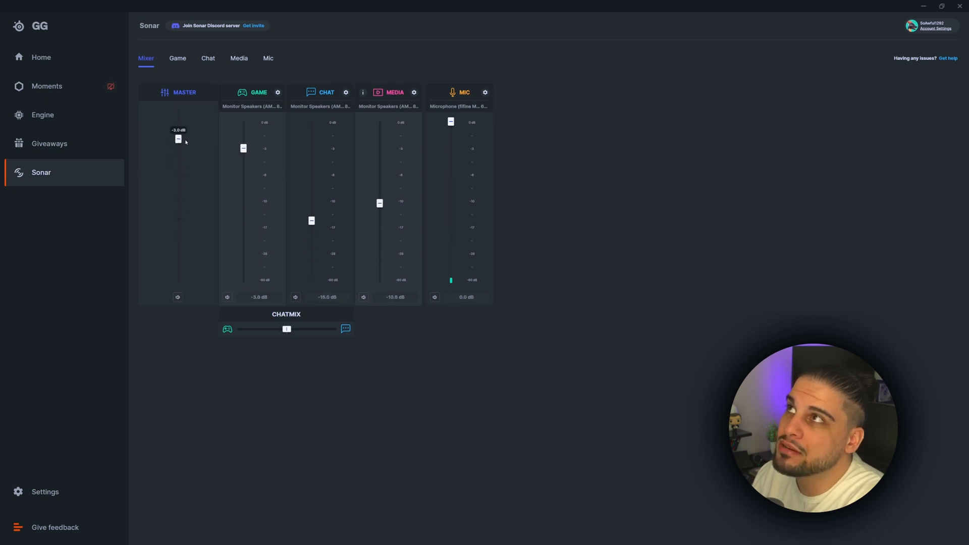
drag(179, 138, 178, 126)
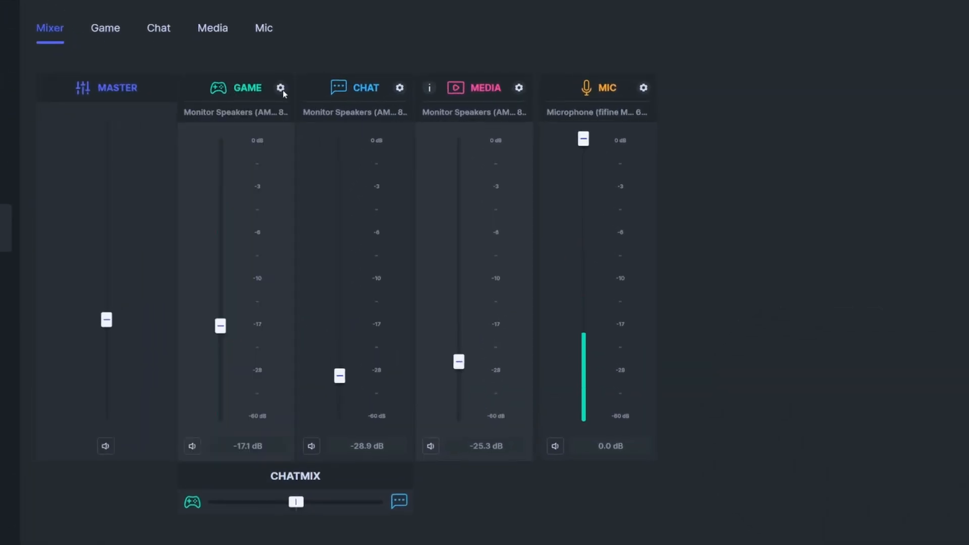
click(280, 88)
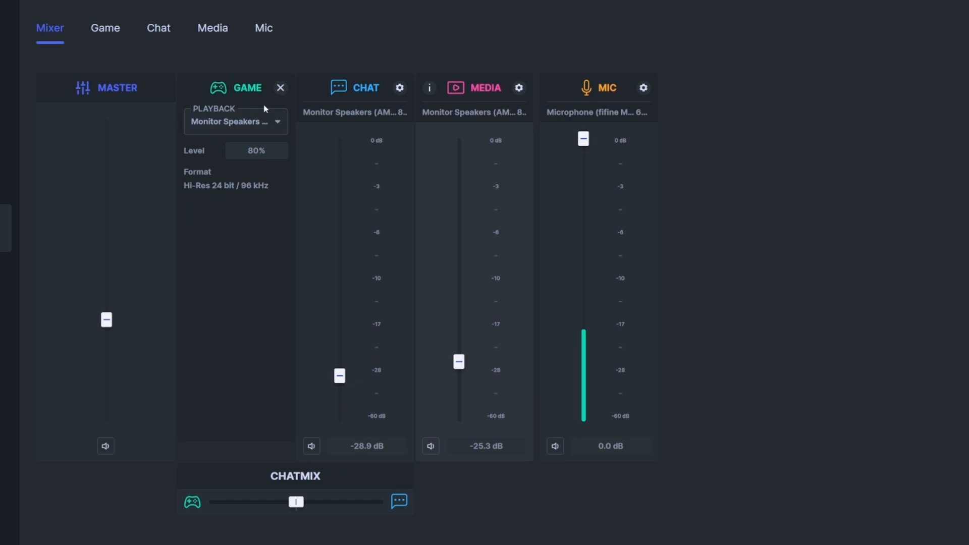
click(280, 88)
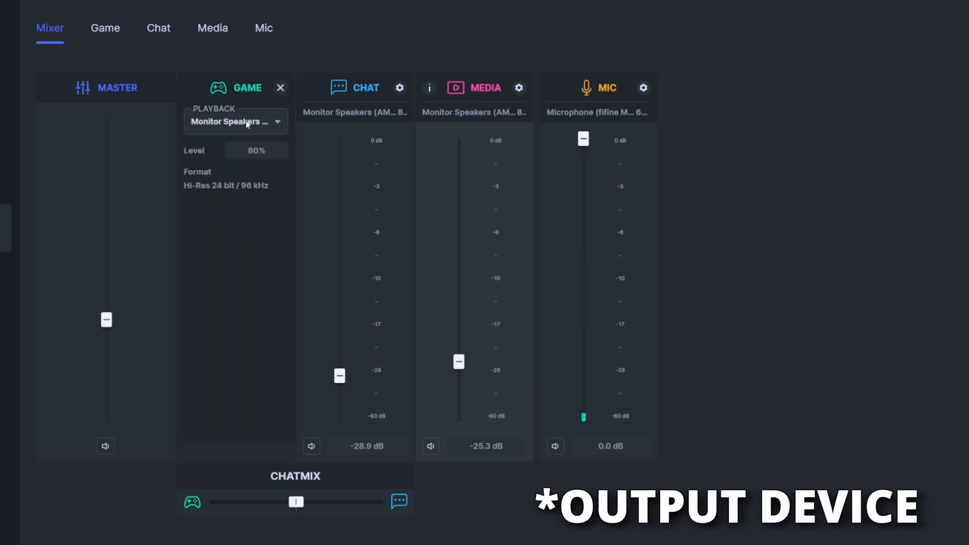
click(234, 121)
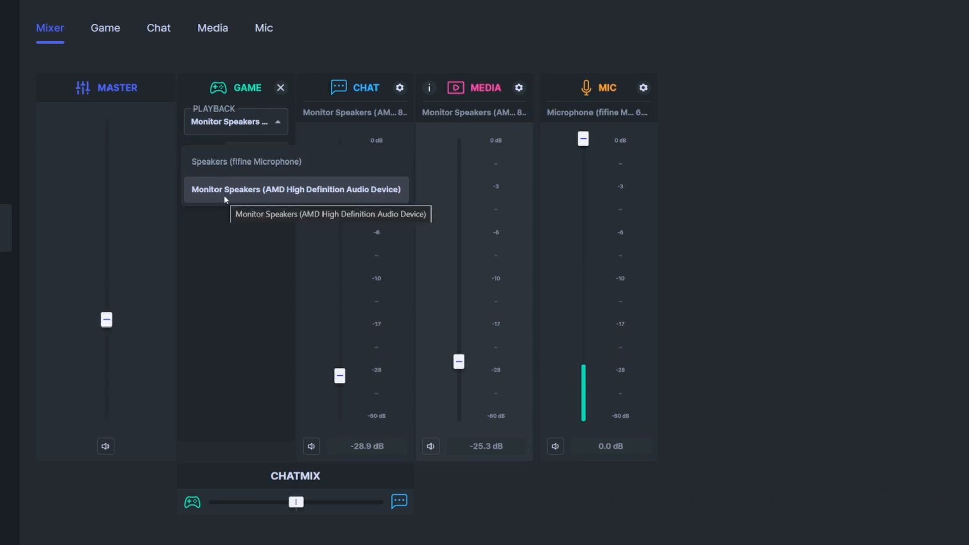
click(295, 189)
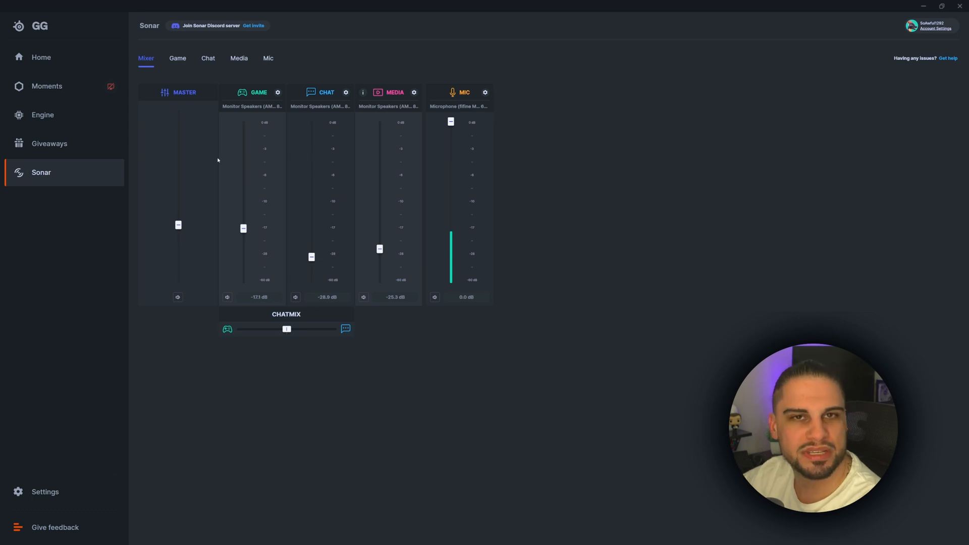
mouse_move(241, 238)
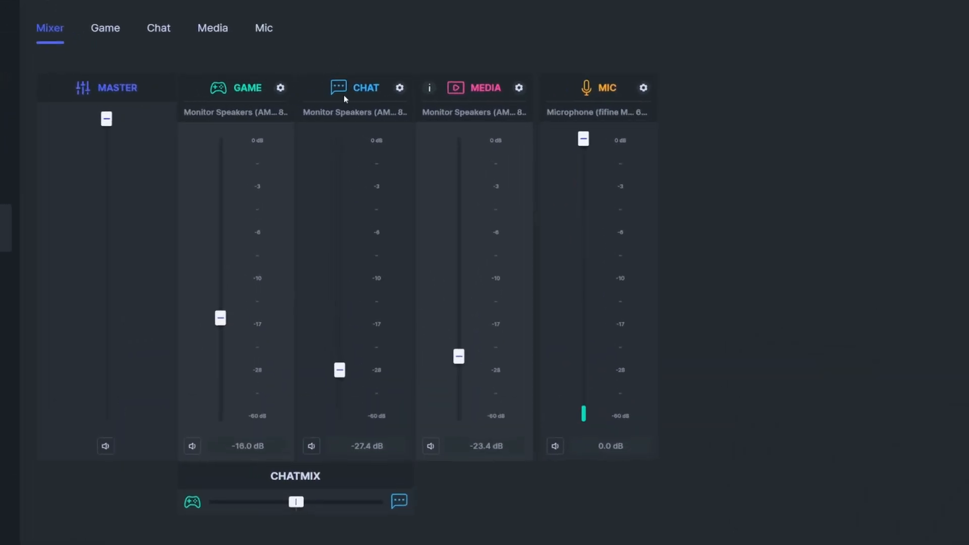
Step: Keep chat output on Monitor Speakers and show the Media channel's playback settings
click(399, 88)
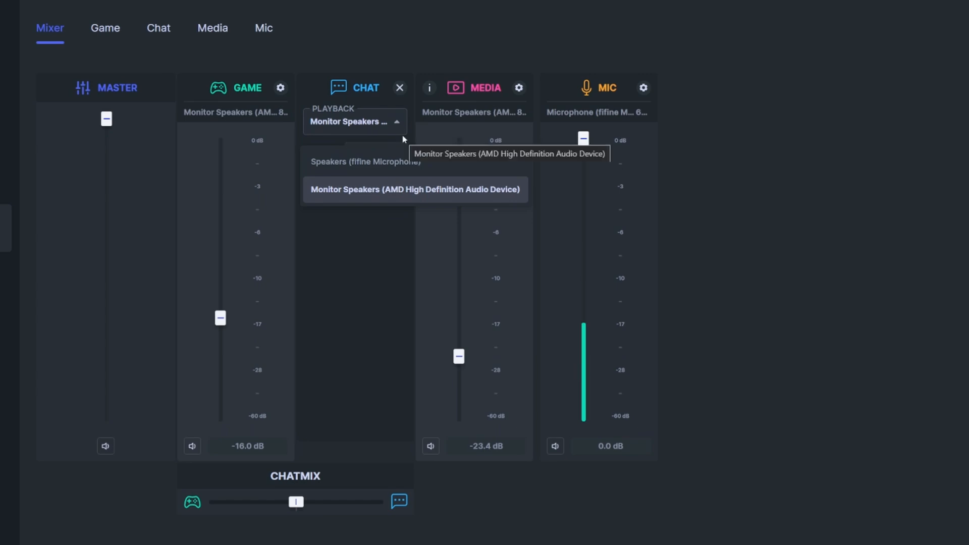
click(414, 190)
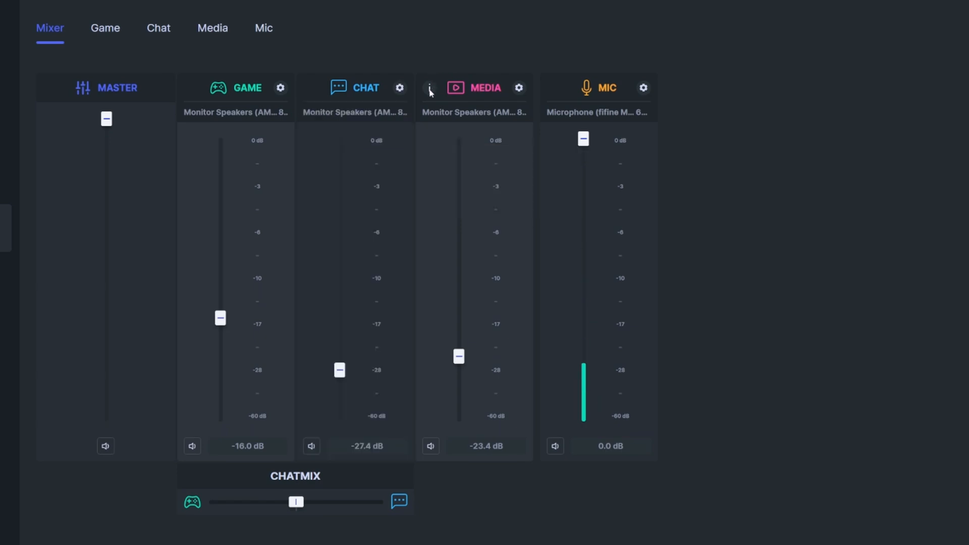
click(430, 88)
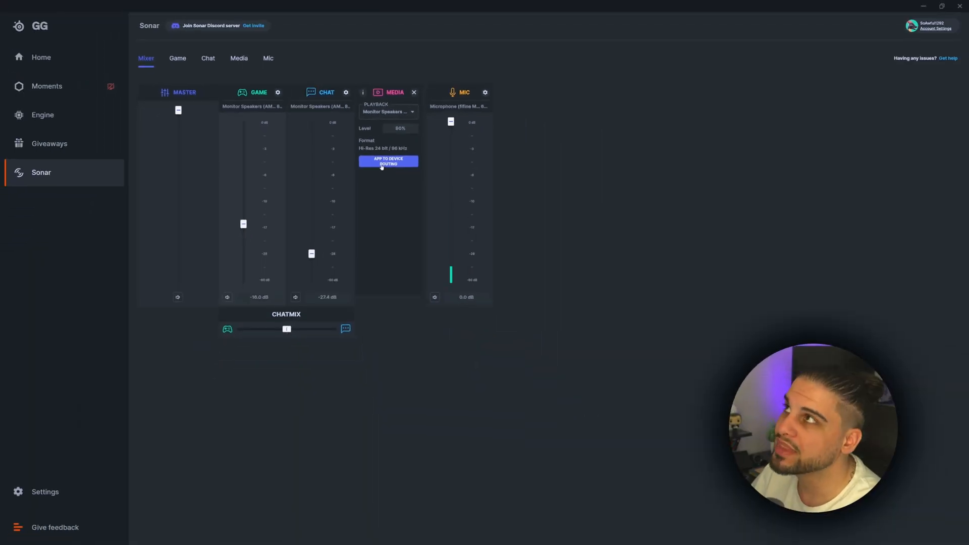
Step: In Windows Volume mixer, send Brave Browser's output to SSS - Media
click(388, 162)
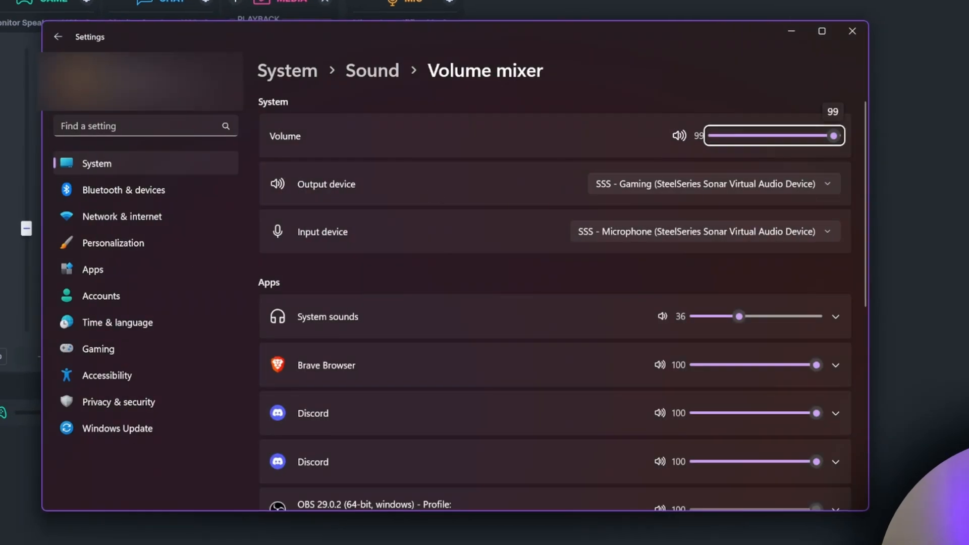
mouse_move(529, 305)
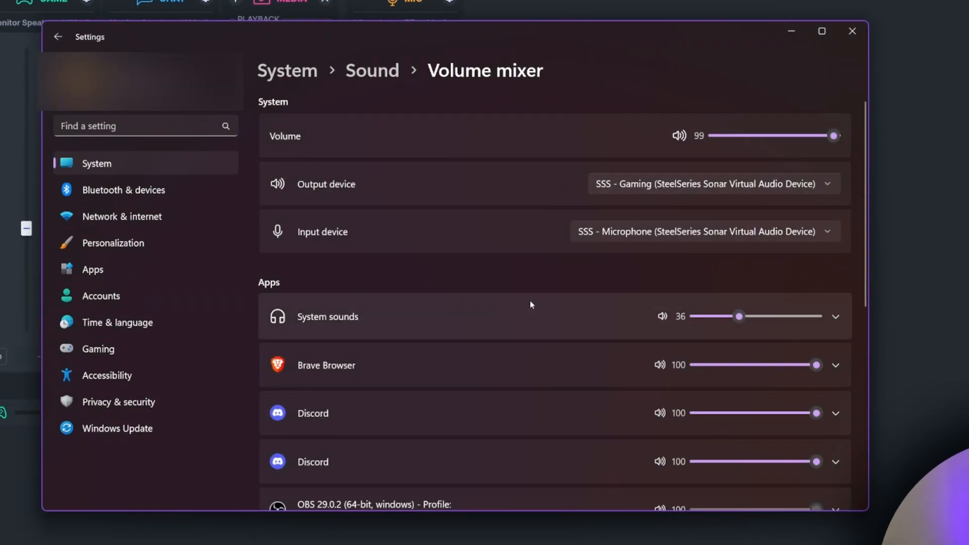
scroll(down, 3)
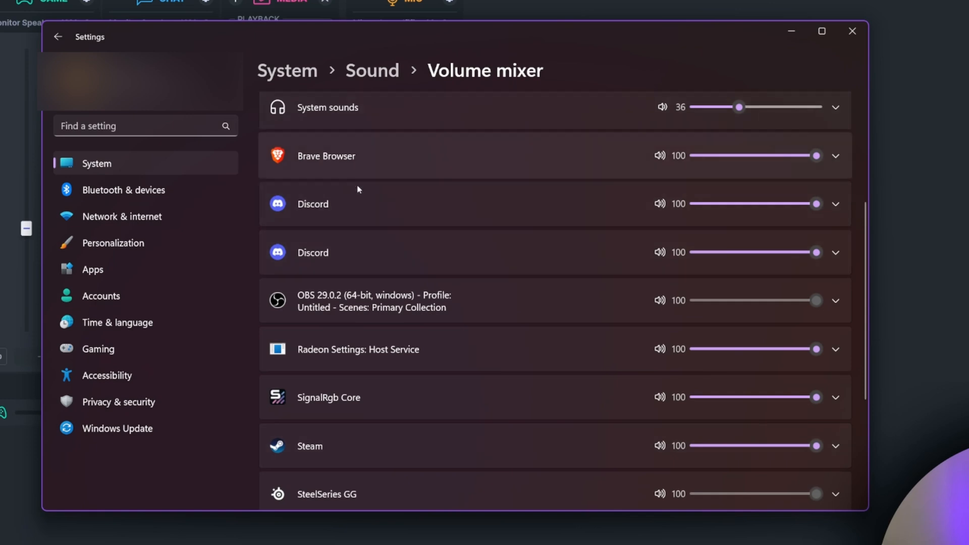
scroll(up, 3)
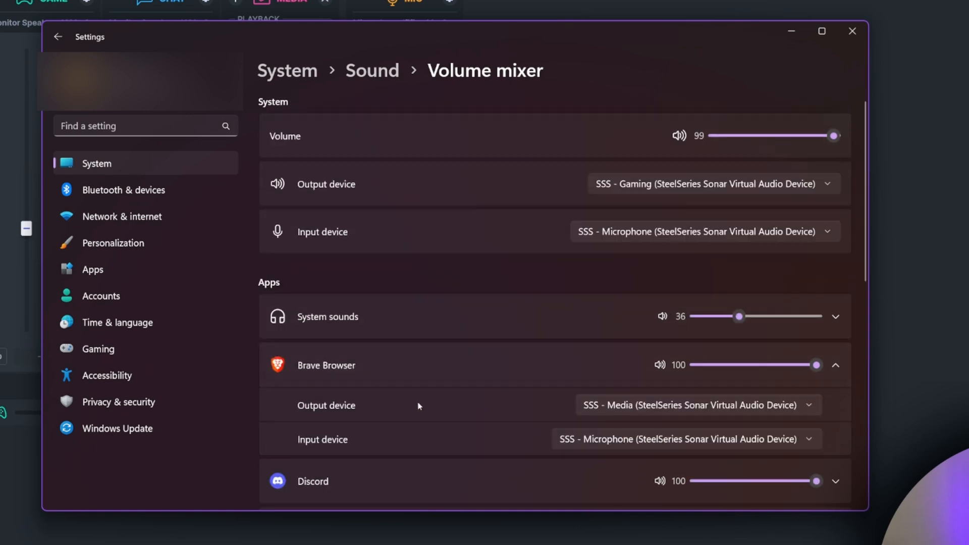
mouse_move(685, 421)
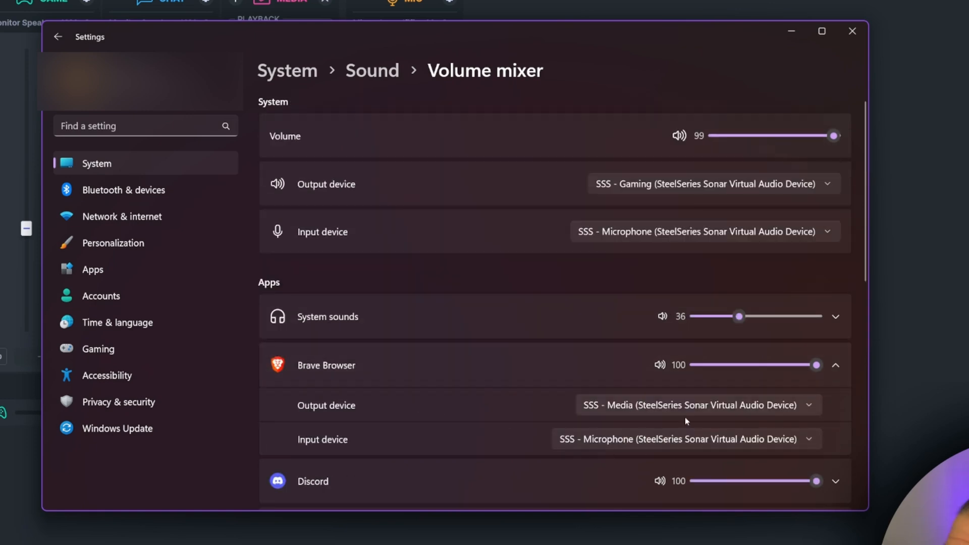
click(696, 405)
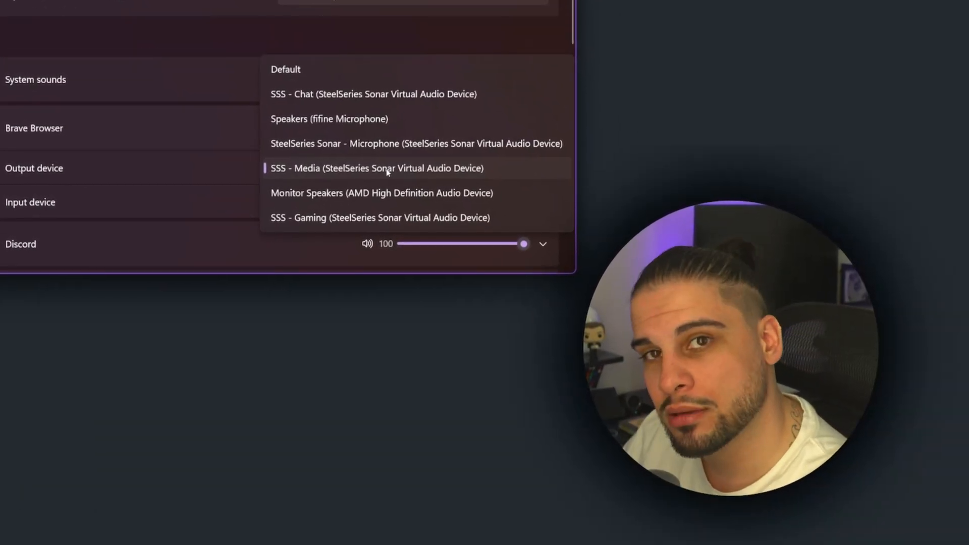
click(376, 168)
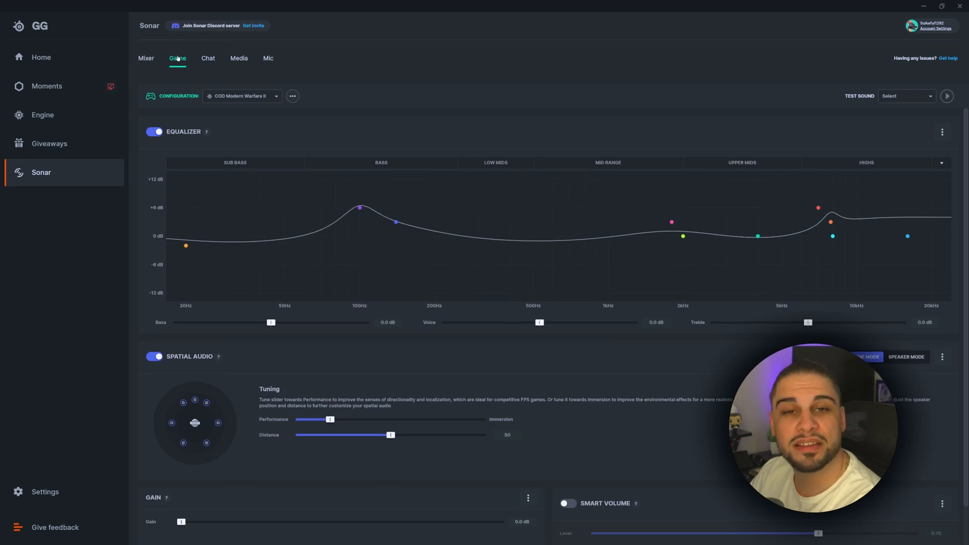
mouse_move(290, 186)
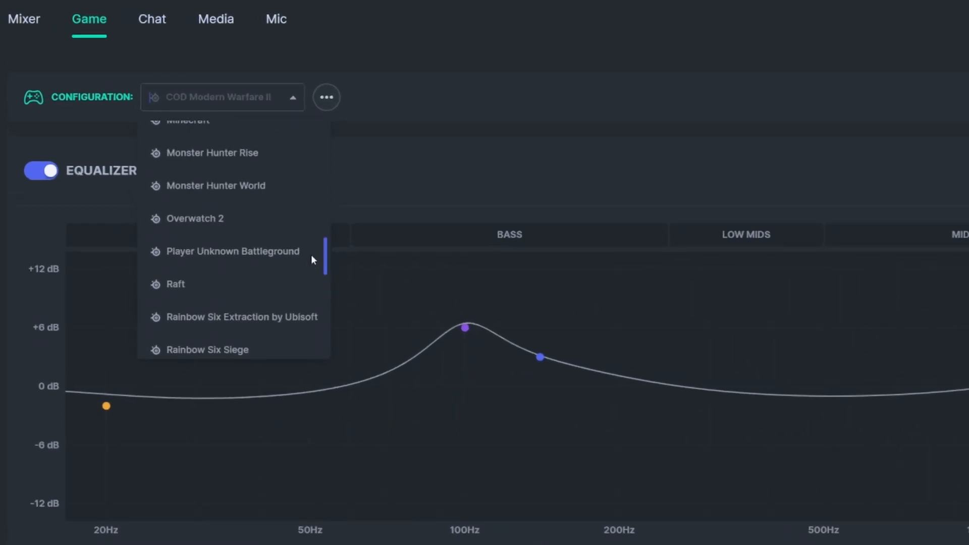
Step: Scroll through the Game configuration preset list
scroll(up, 3)
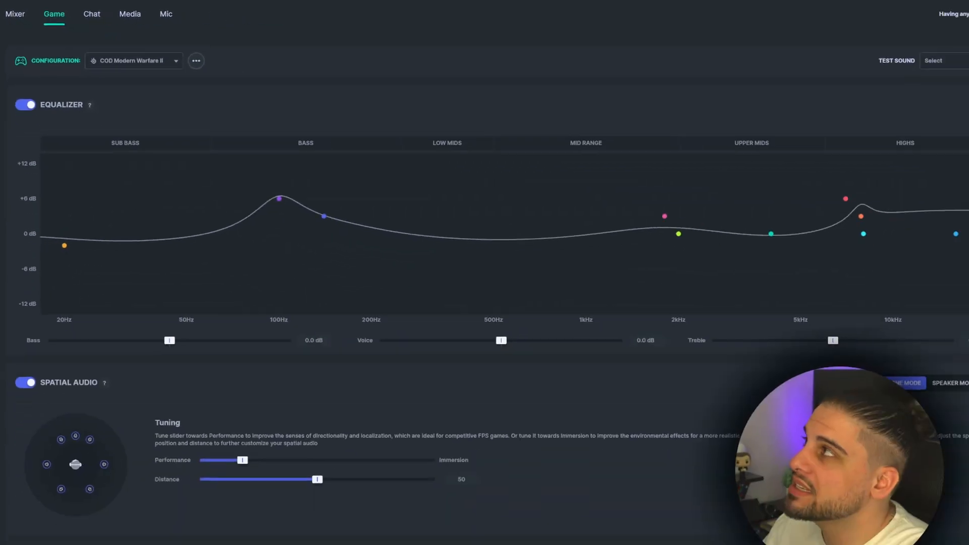
scroll(down, 3)
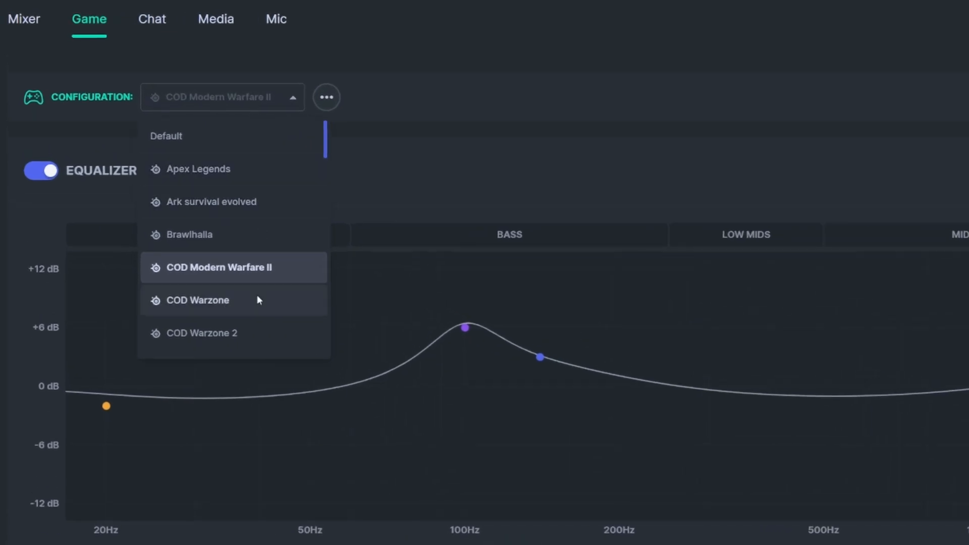
Step: Apply the COD Warzone preset, enable Spatial Audio, and check the mixer levels
click(198, 300)
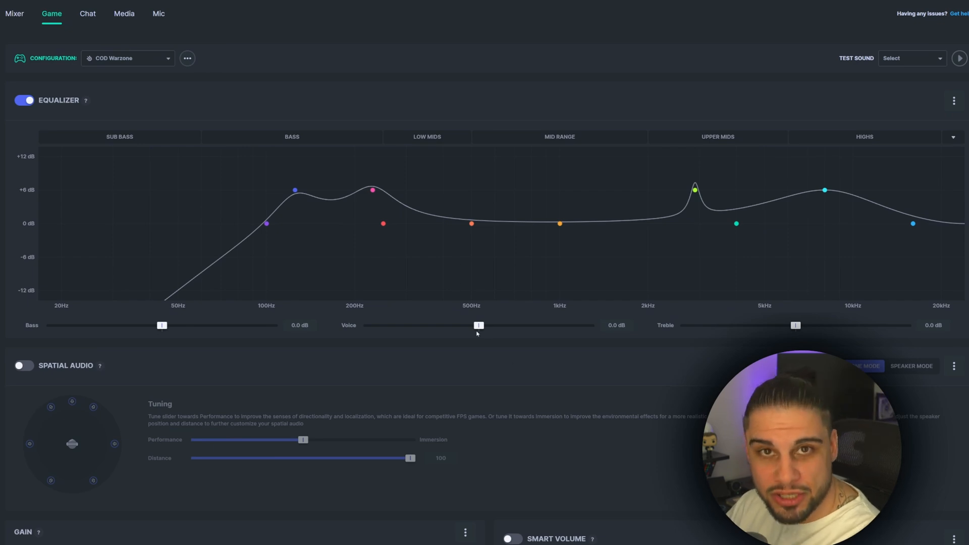
mouse_move(263, 275)
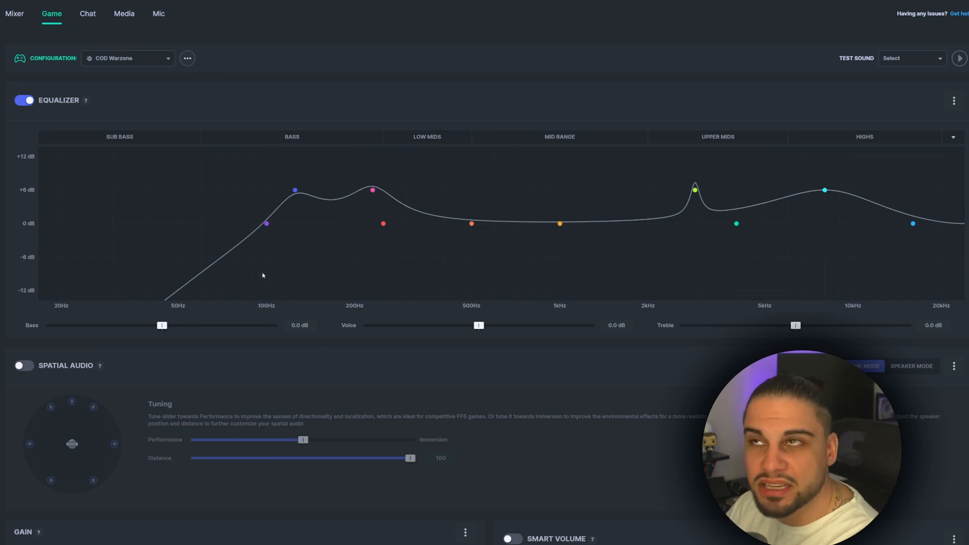
scroll(down, 3)
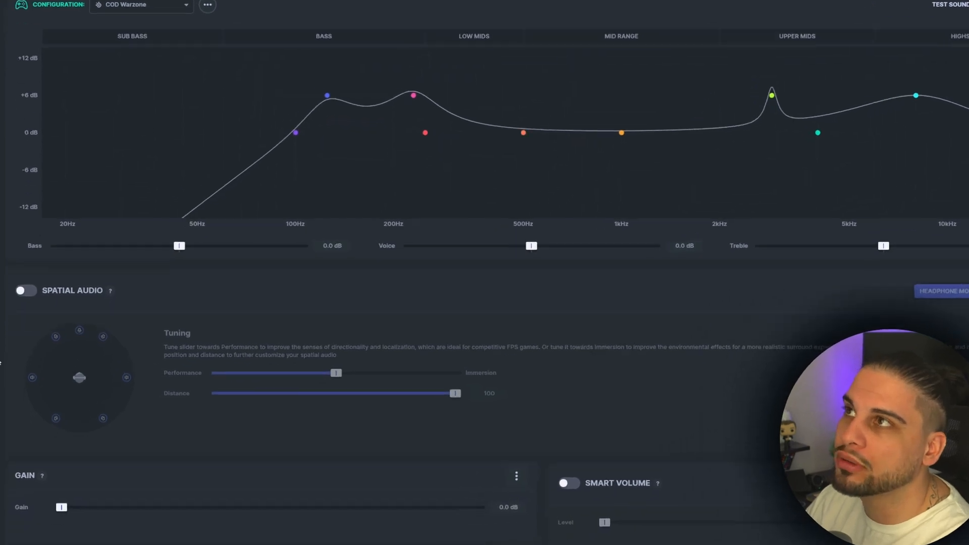
click(26, 291)
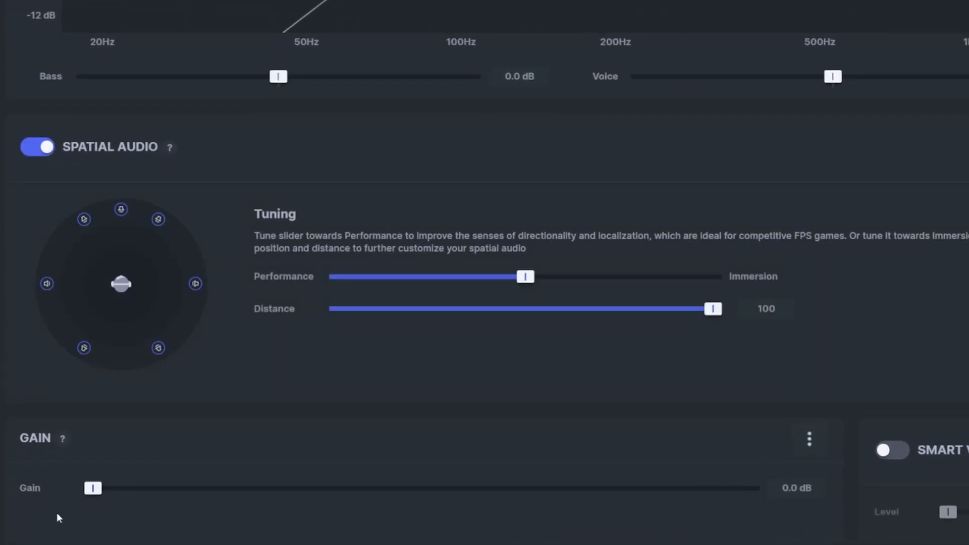
mouse_move(79, 223)
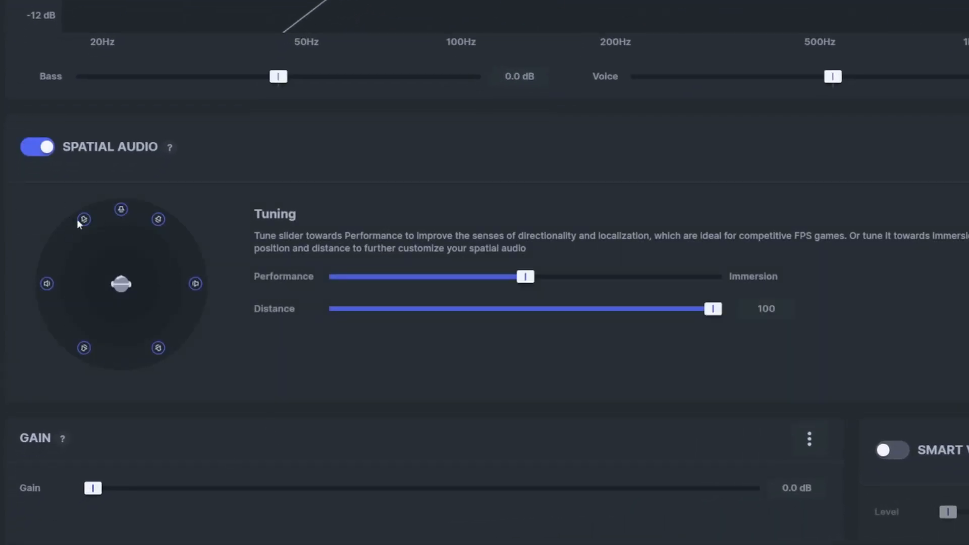
mouse_move(158, 347)
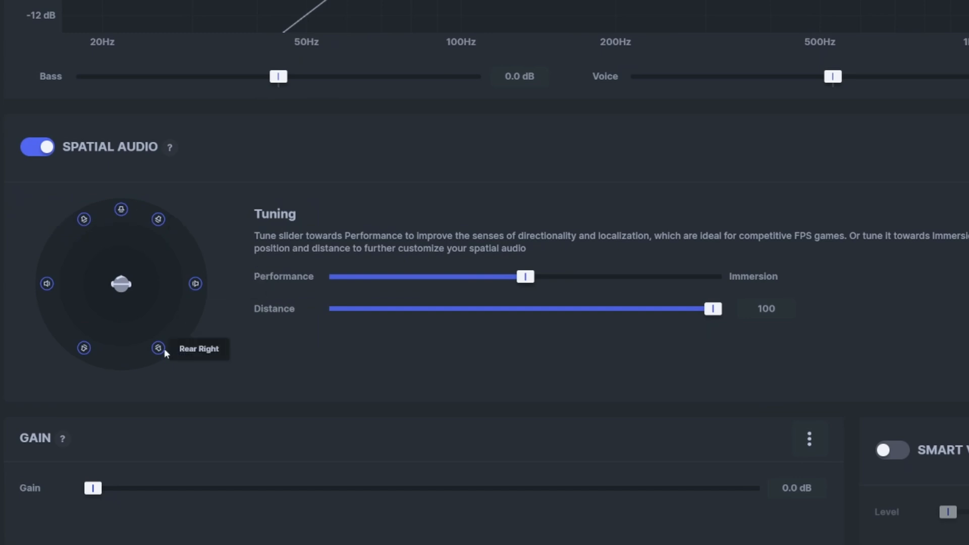
mouse_move(216, 312)
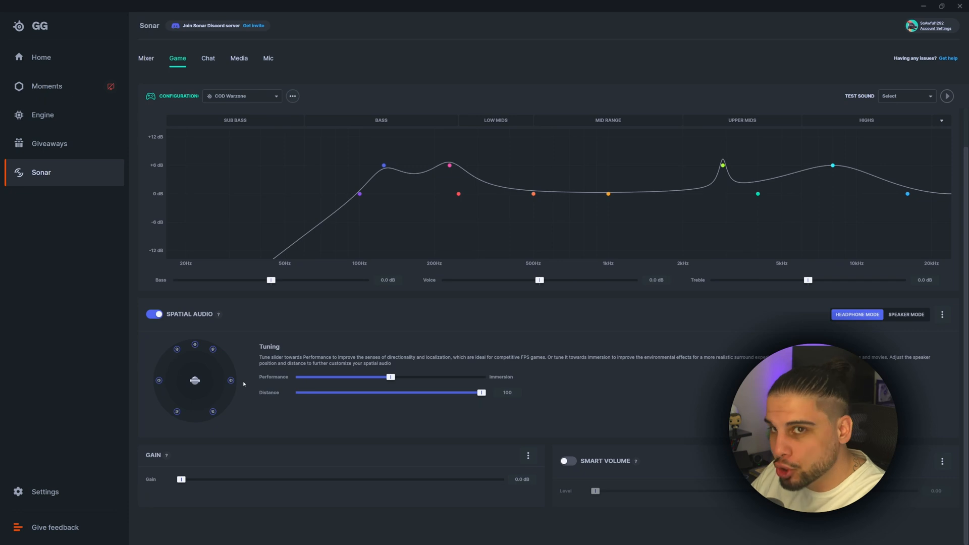
click(146, 58)
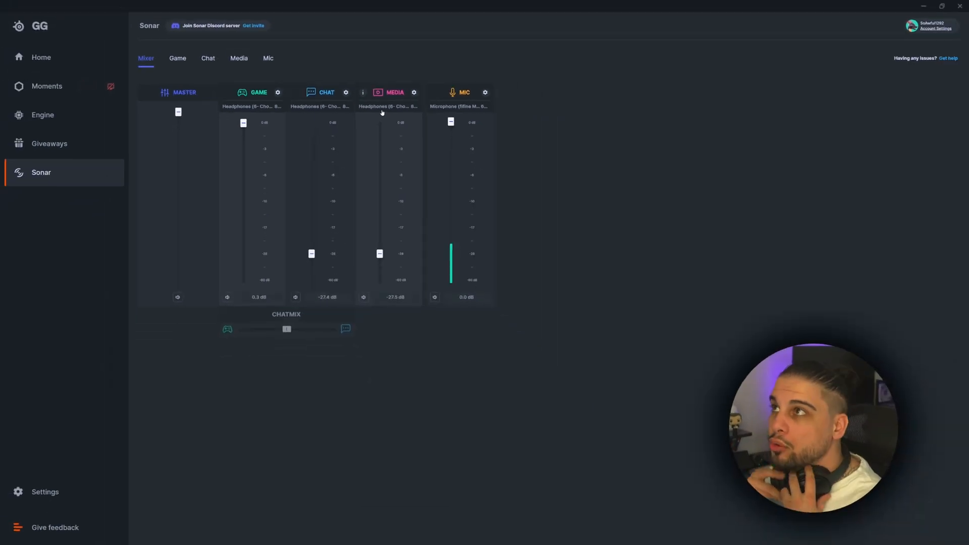
click(177, 58)
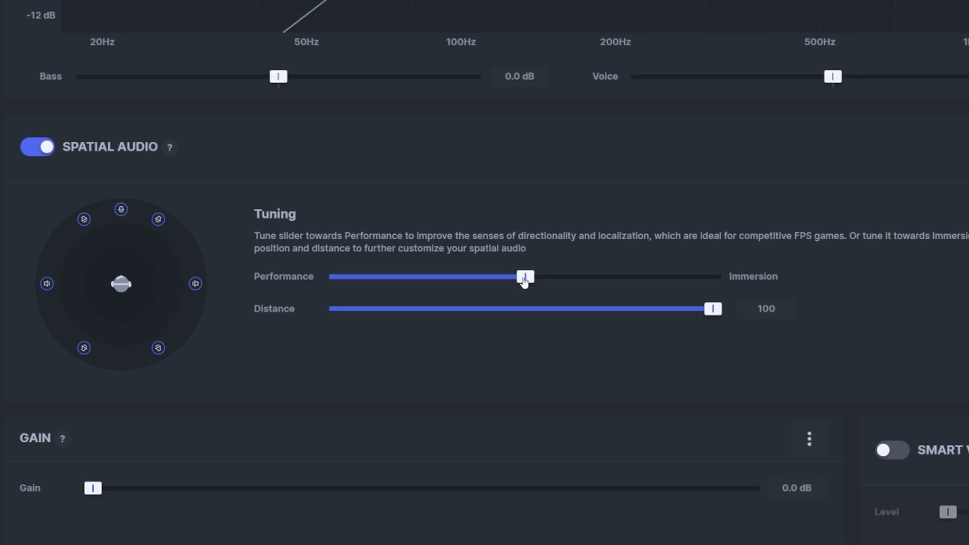
mouse_move(260, 240)
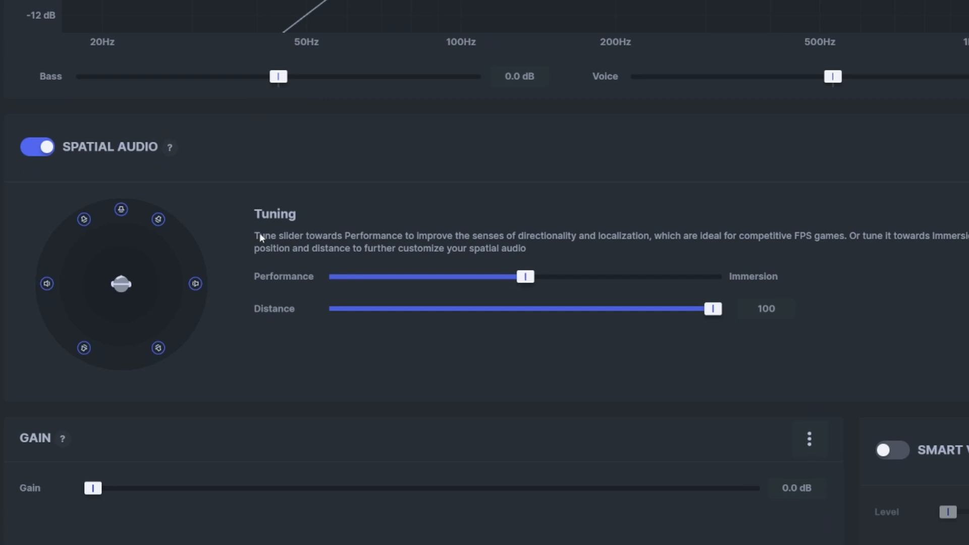
mouse_move(641, 245)
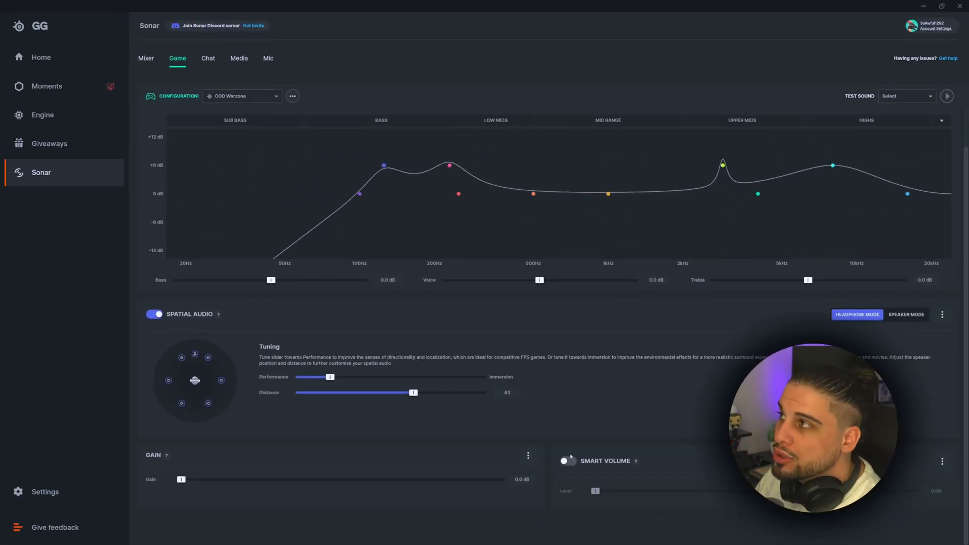
Step: Adjust the Warzone spatial audio tuning, then move to the Chat settings
click(567, 460)
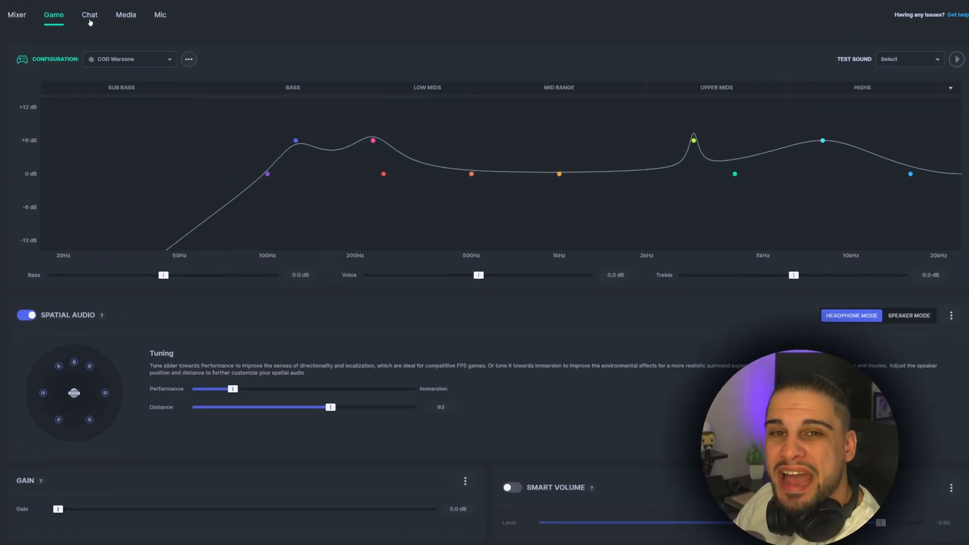
click(88, 14)
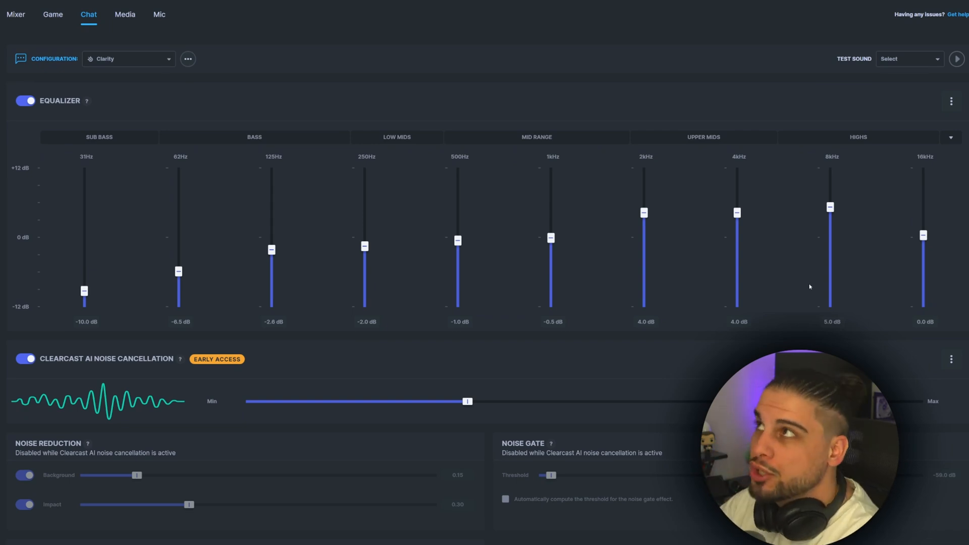
mouse_move(127, 115)
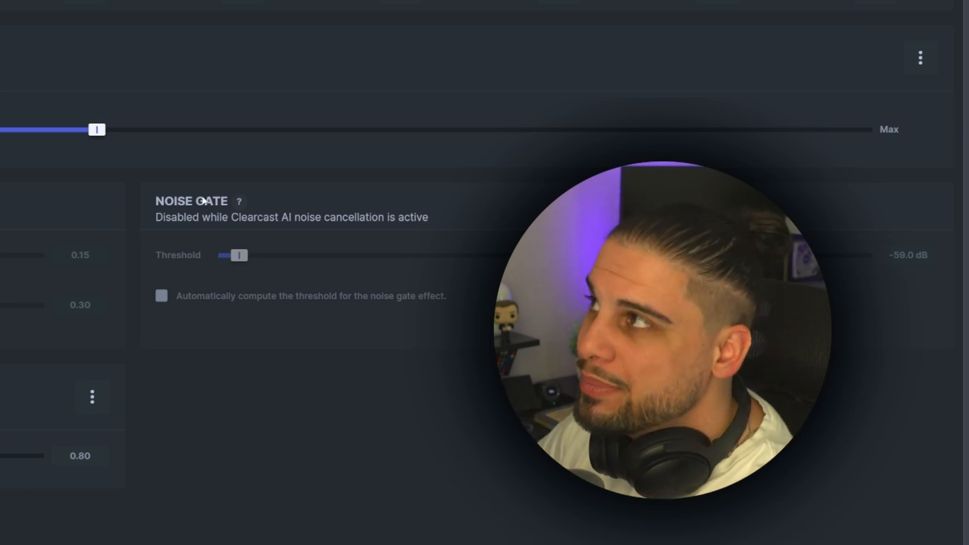
mouse_move(173, 380)
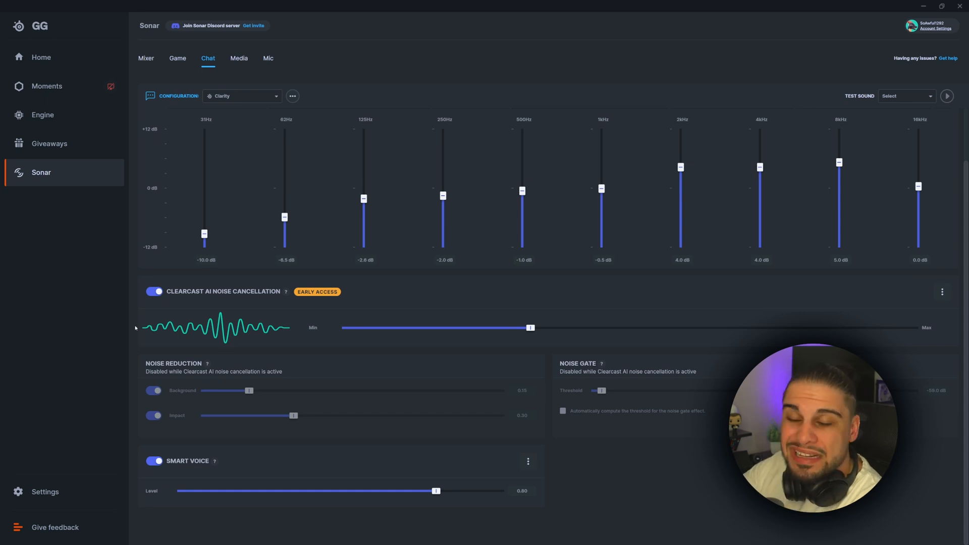
mouse_move(232, 52)
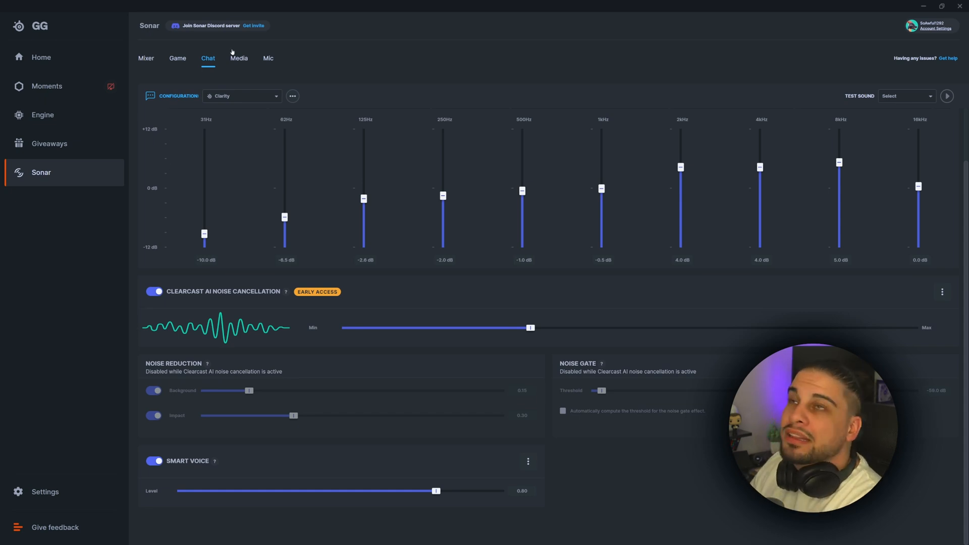
click(239, 58)
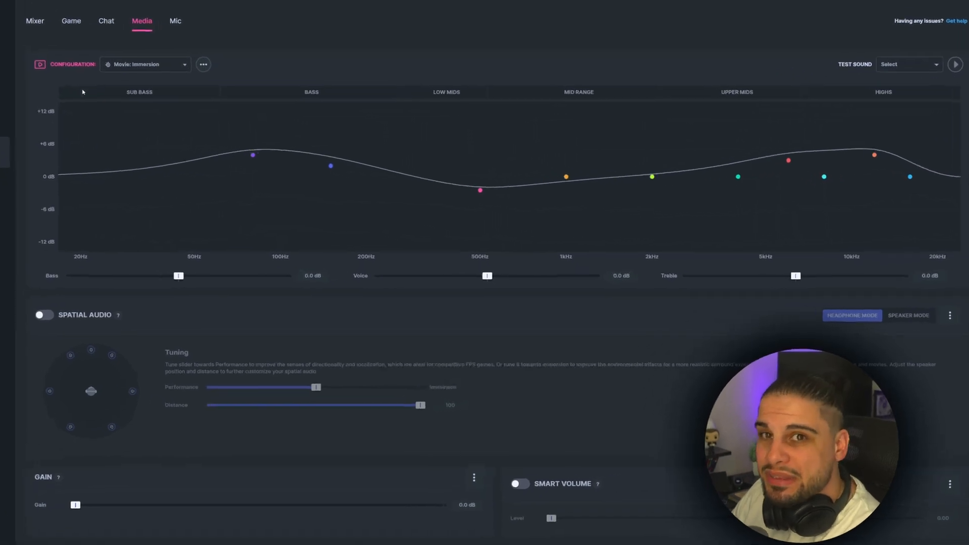
click(145, 64)
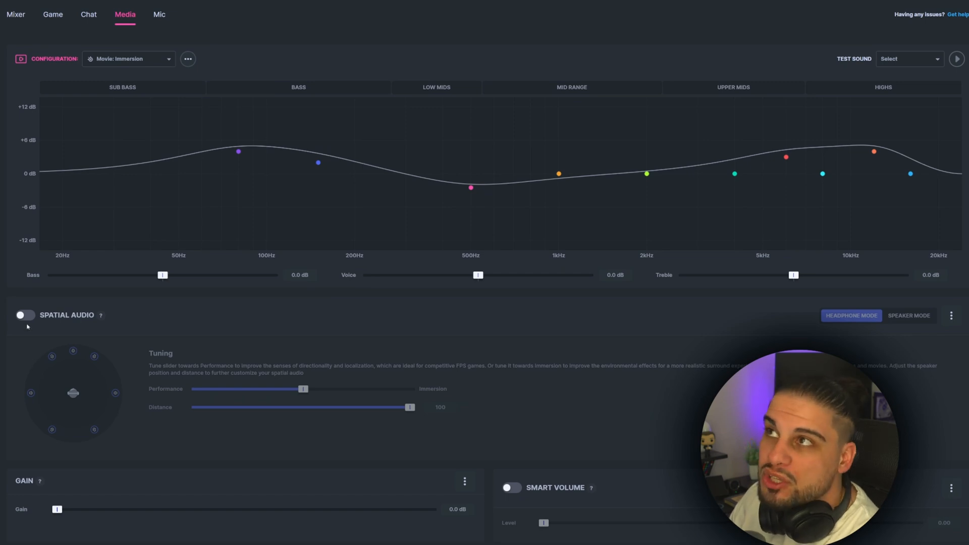
mouse_move(124, 338)
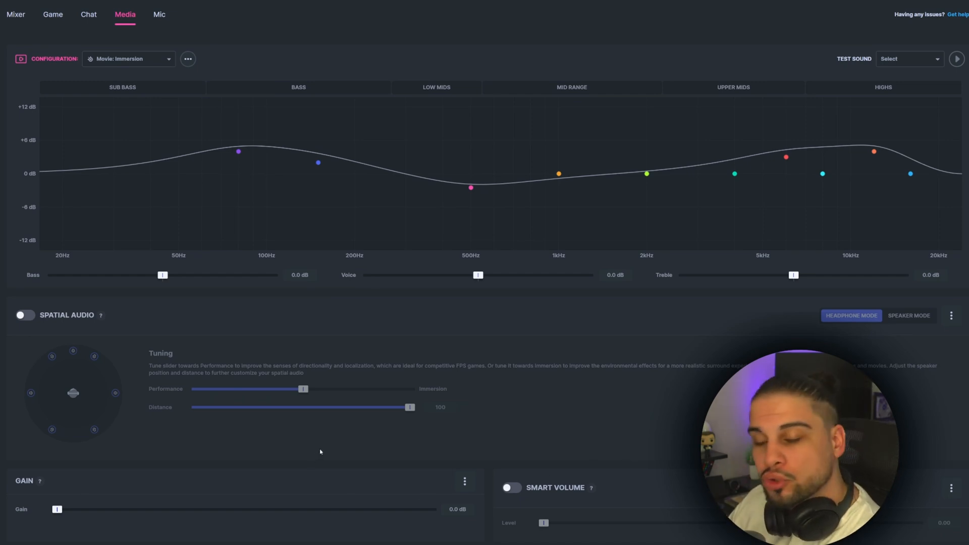
mouse_move(242, 374)
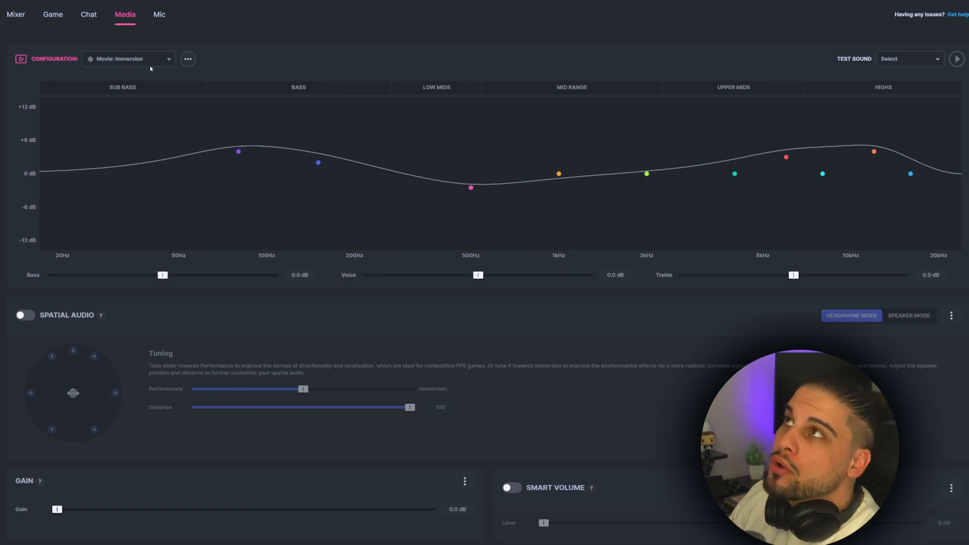
Step: Switch to the Mic tab showing the Broadcast Low Pitch preset
click(159, 14)
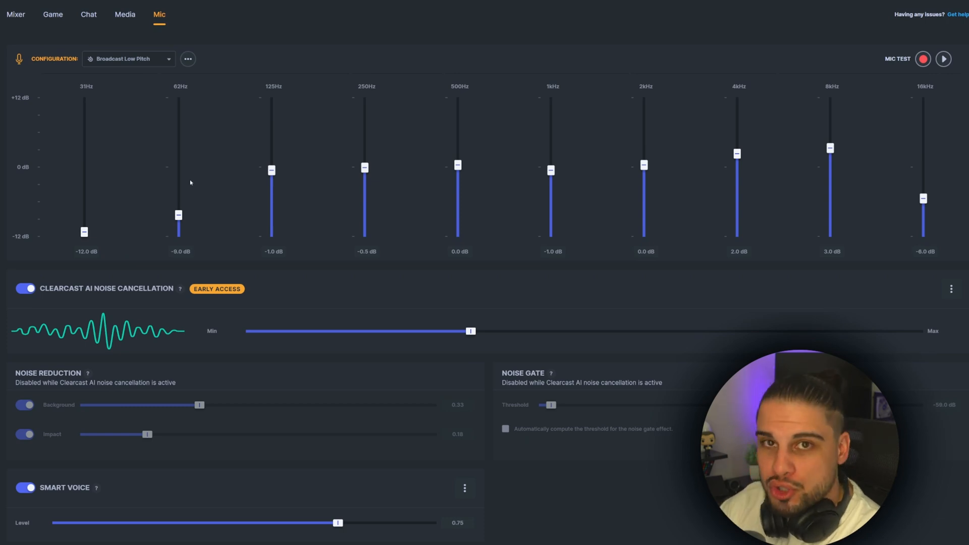
mouse_move(97, 81)
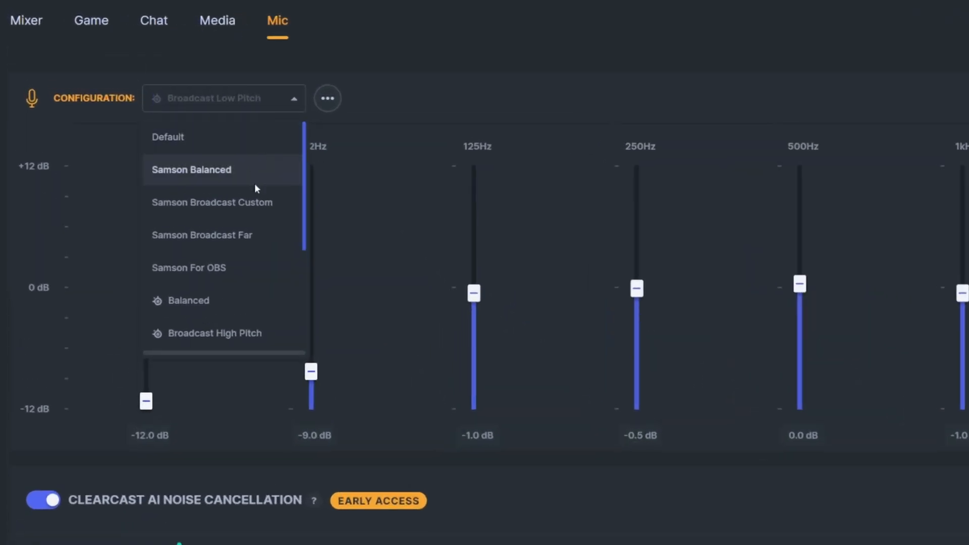
mouse_move(239, 182)
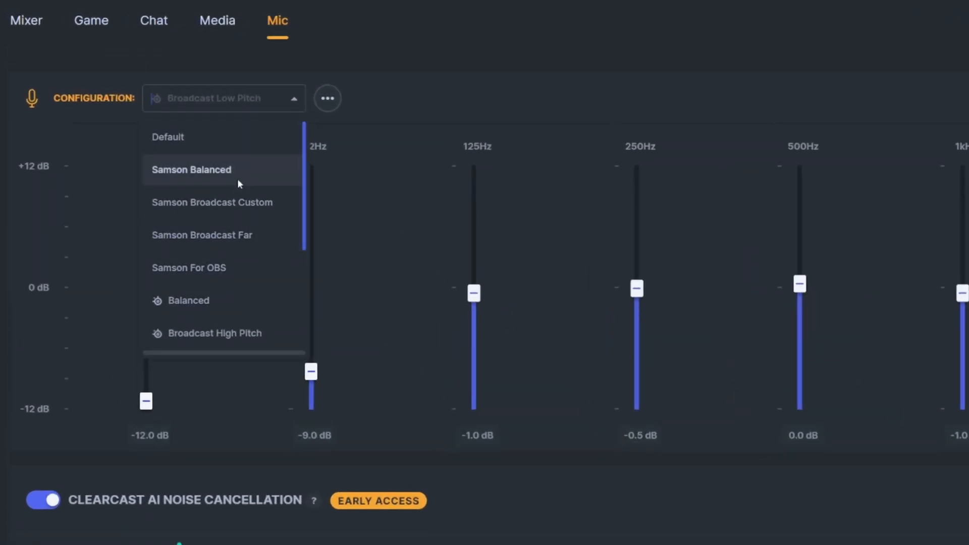
mouse_move(224, 235)
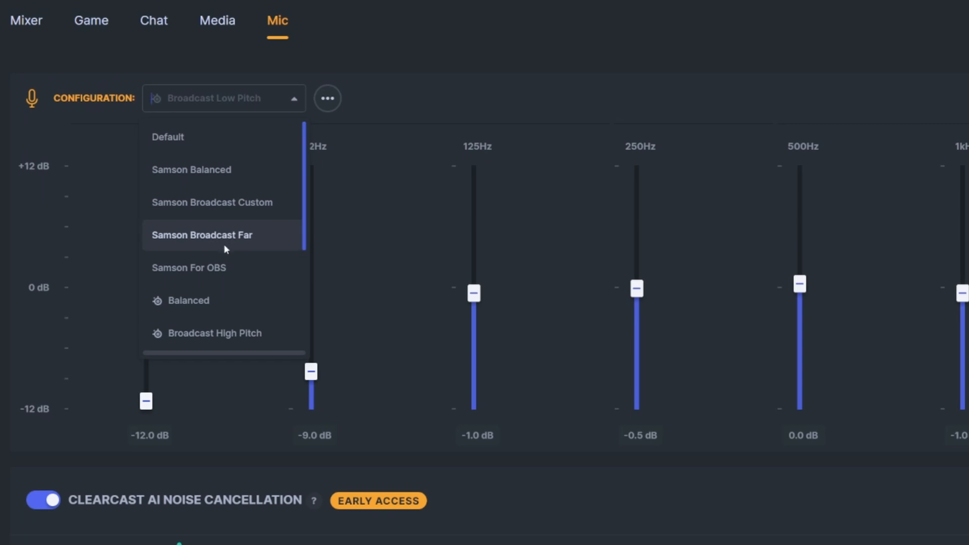
mouse_move(309, 144)
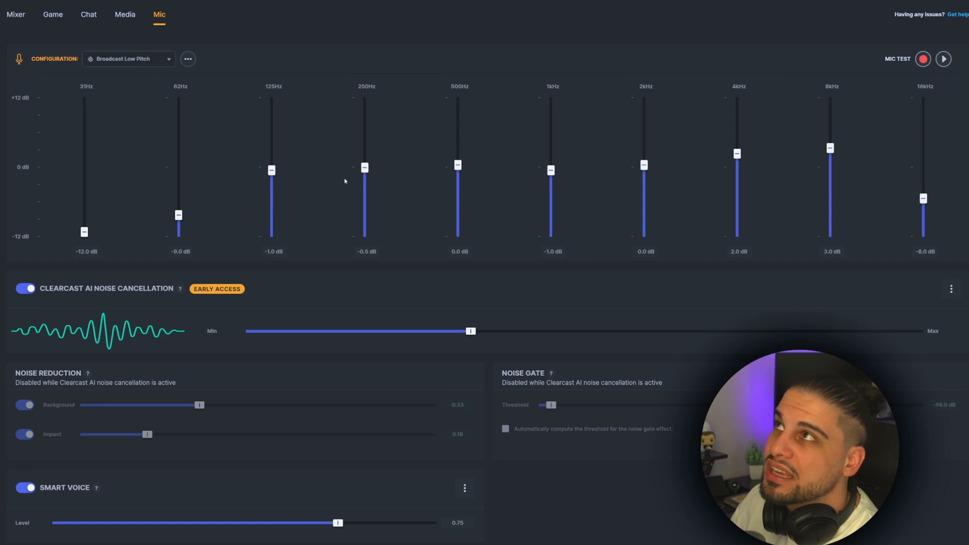
mouse_move(174, 190)
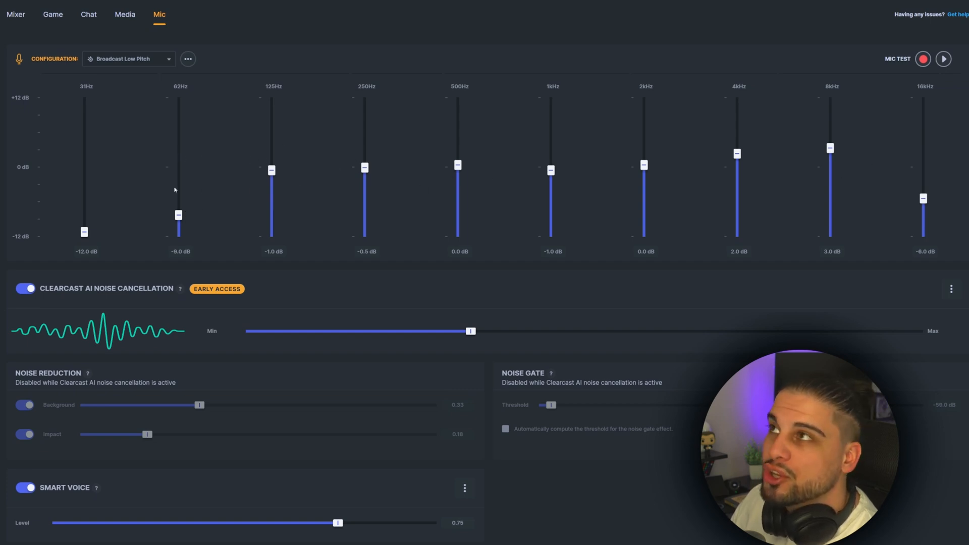
mouse_move(150, 247)
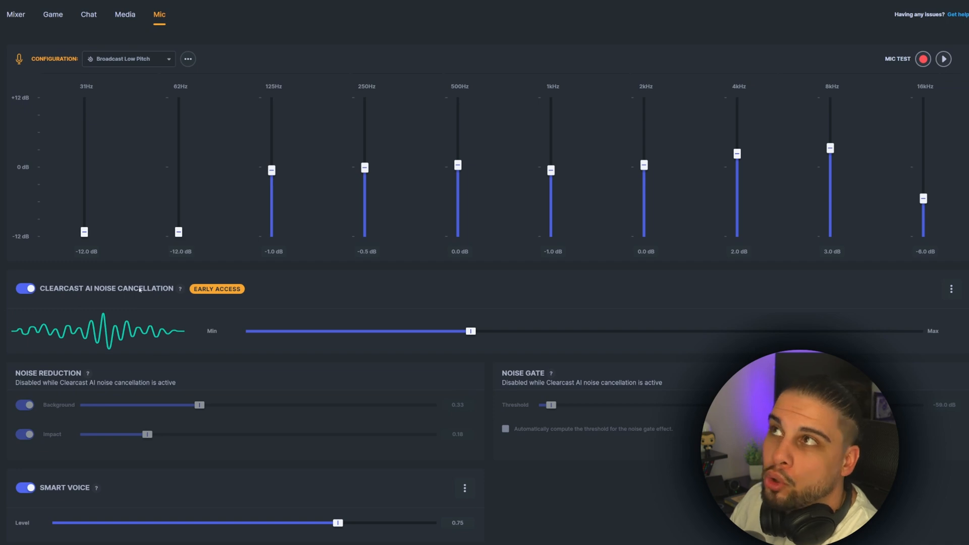
mouse_move(177, 88)
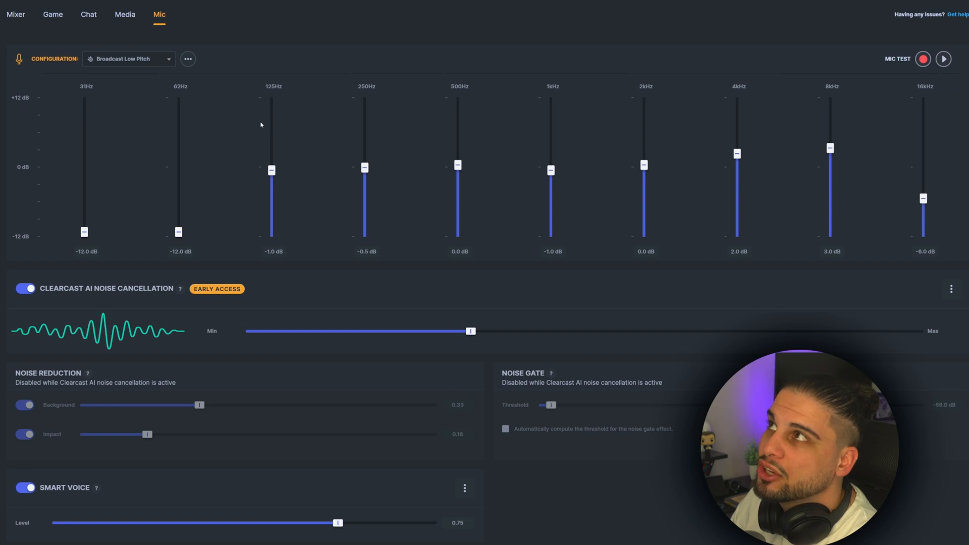
mouse_move(212, 143)
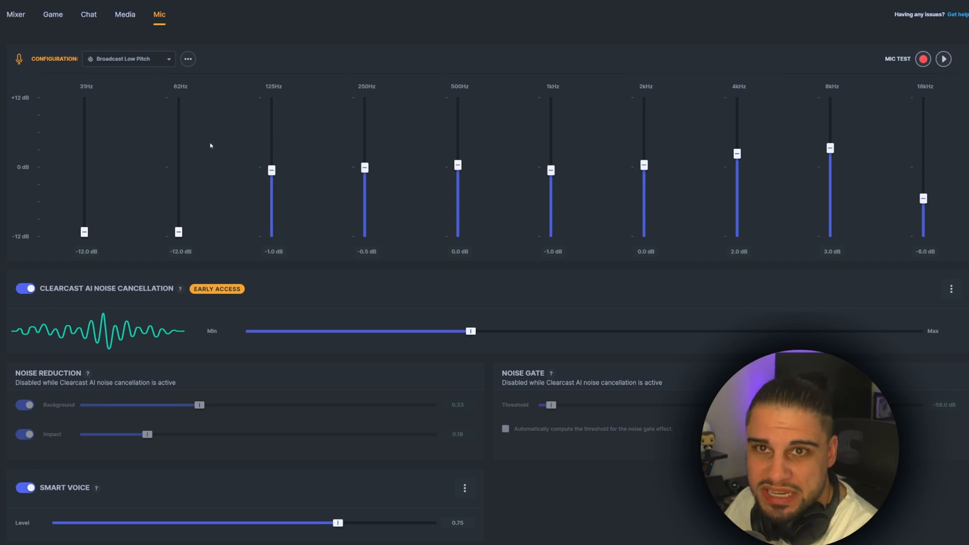
mouse_move(715, 141)
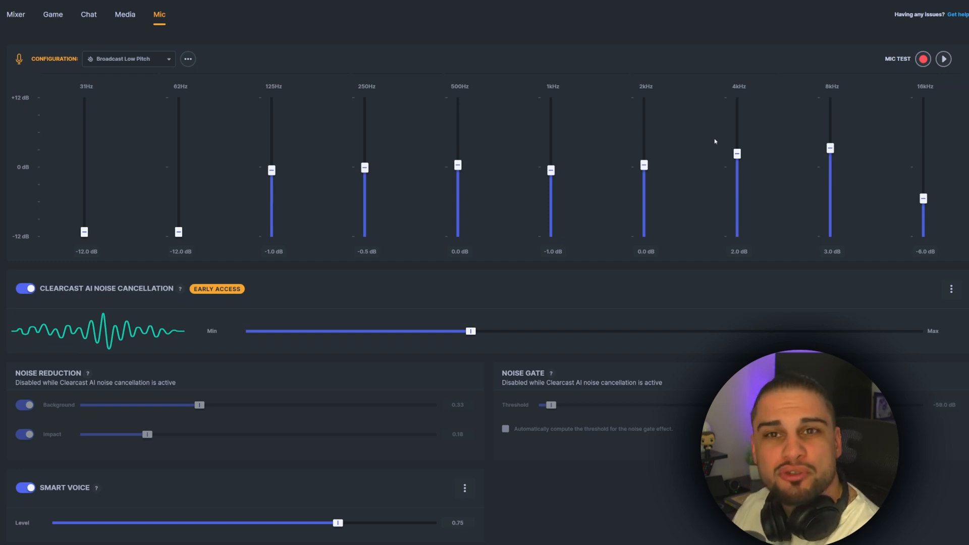
mouse_move(405, 212)
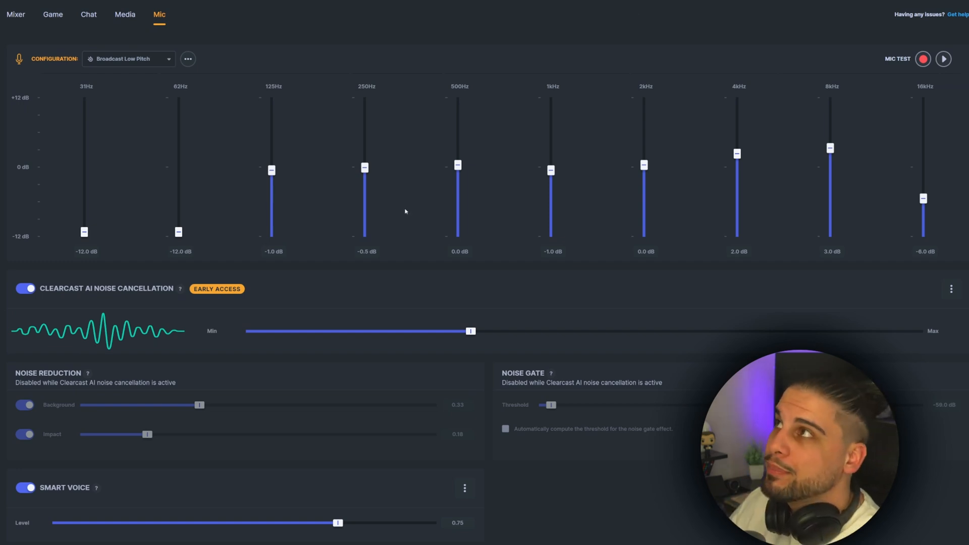
mouse_move(162, 117)
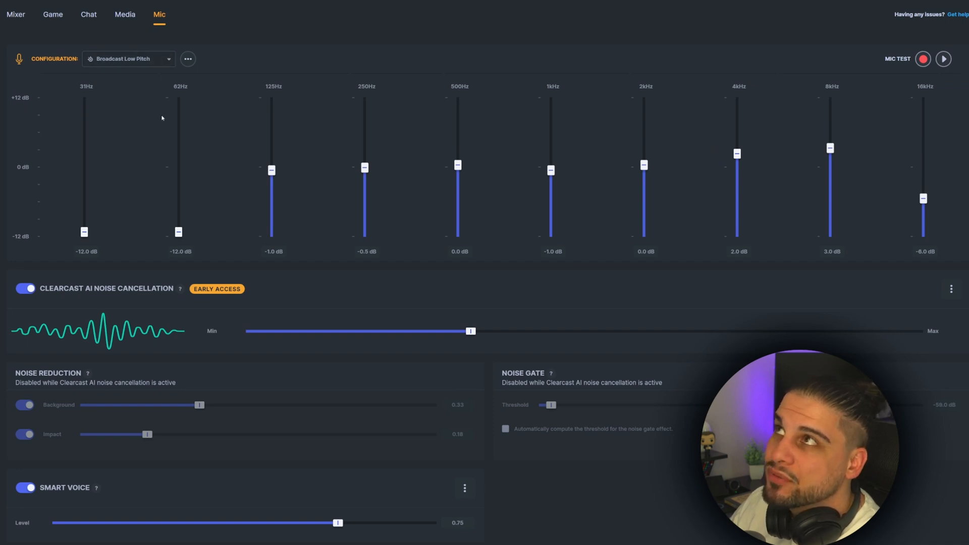
mouse_move(839, 185)
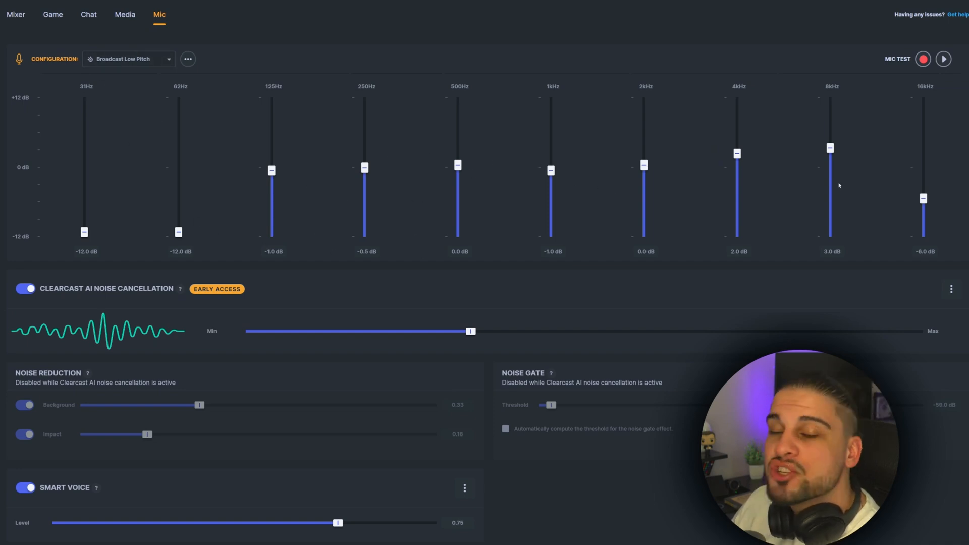
mouse_move(783, 166)
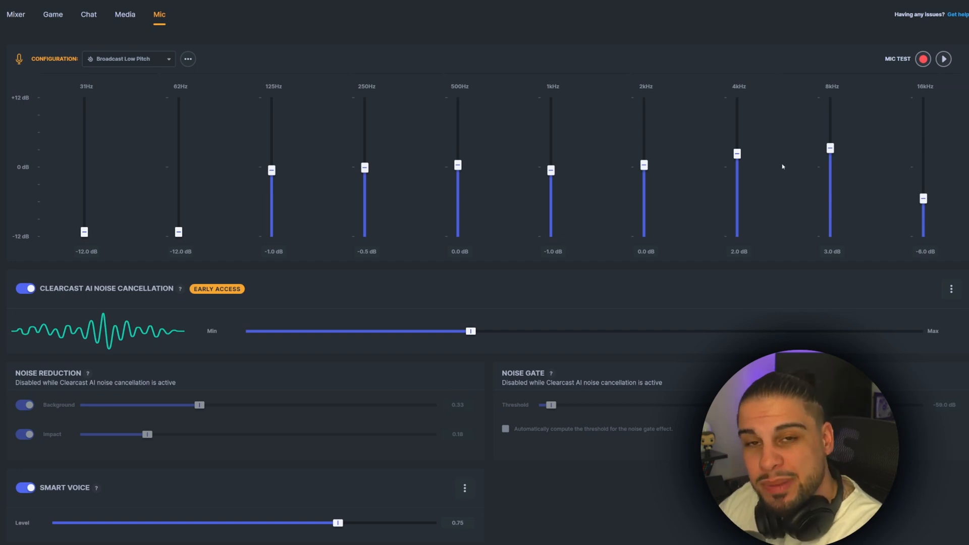
mouse_move(196, 144)
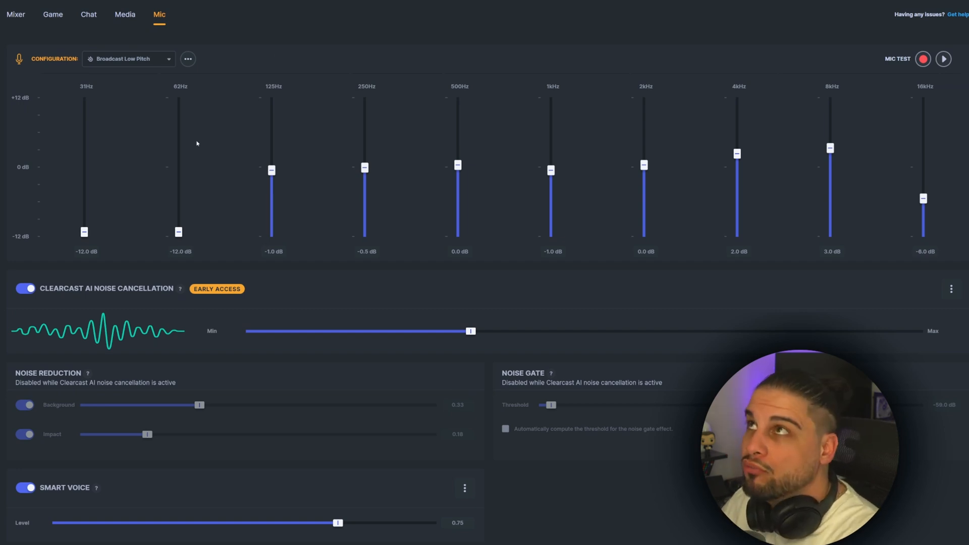
mouse_move(115, 285)
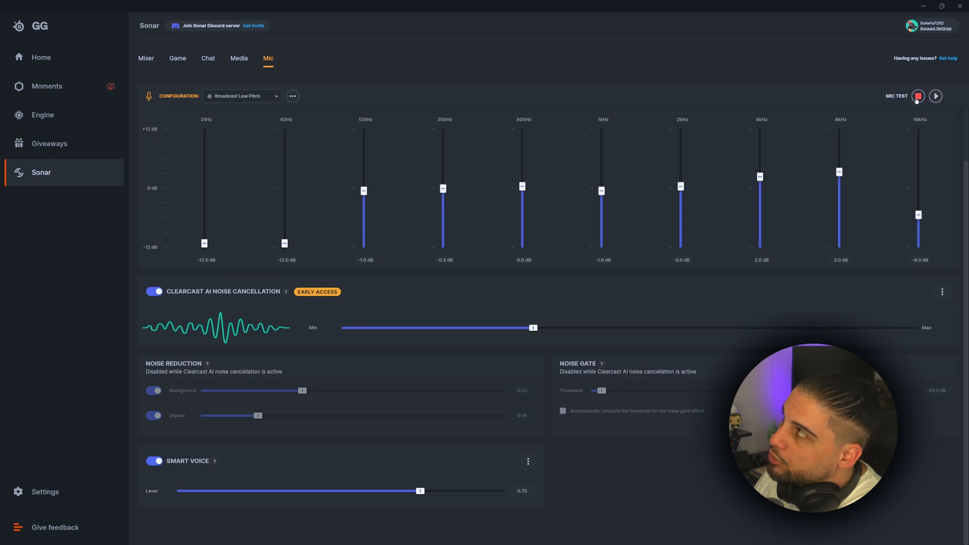
Step: Show the mixer with Game -20.7, Chat -27.4, Media -27.5 and Mic 0.0 dB
click(935, 96)
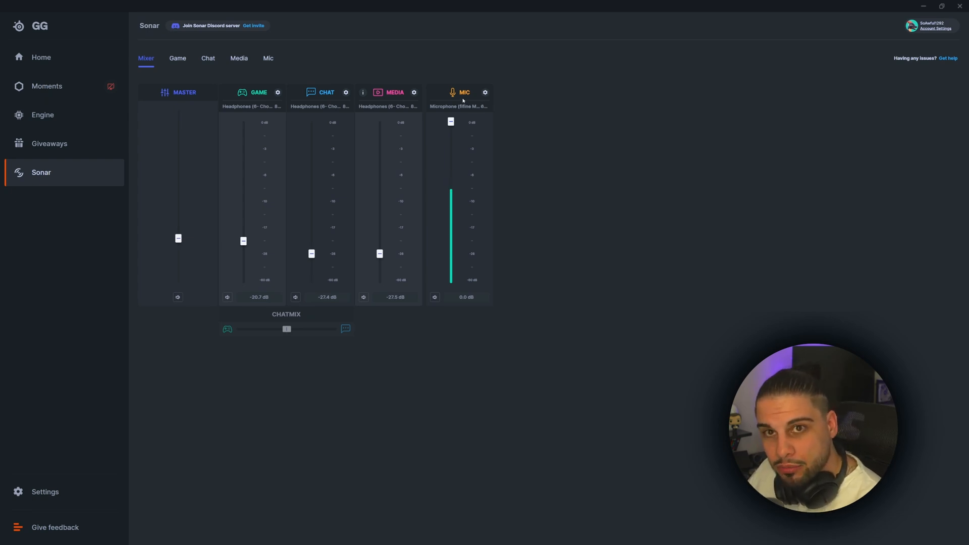
mouse_move(449, 382)
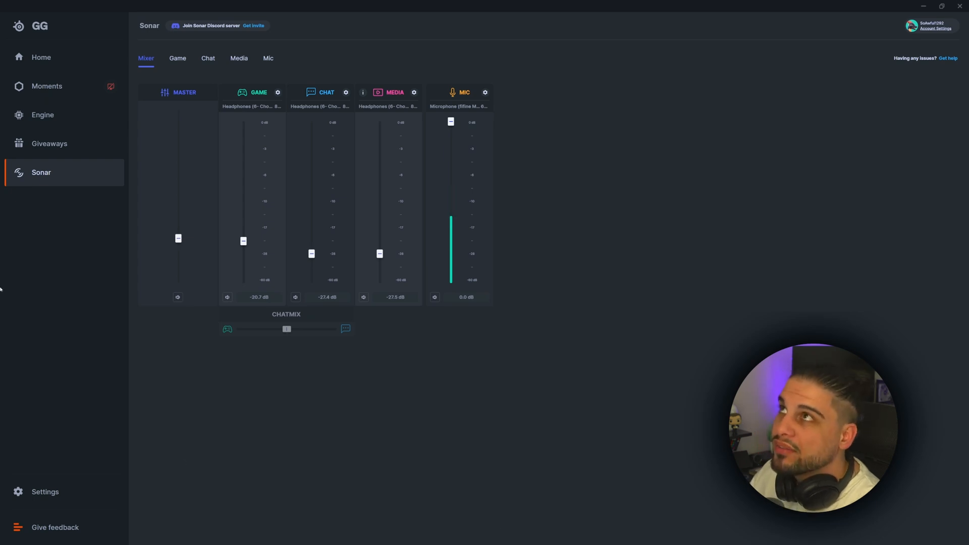
mouse_move(323, 401)
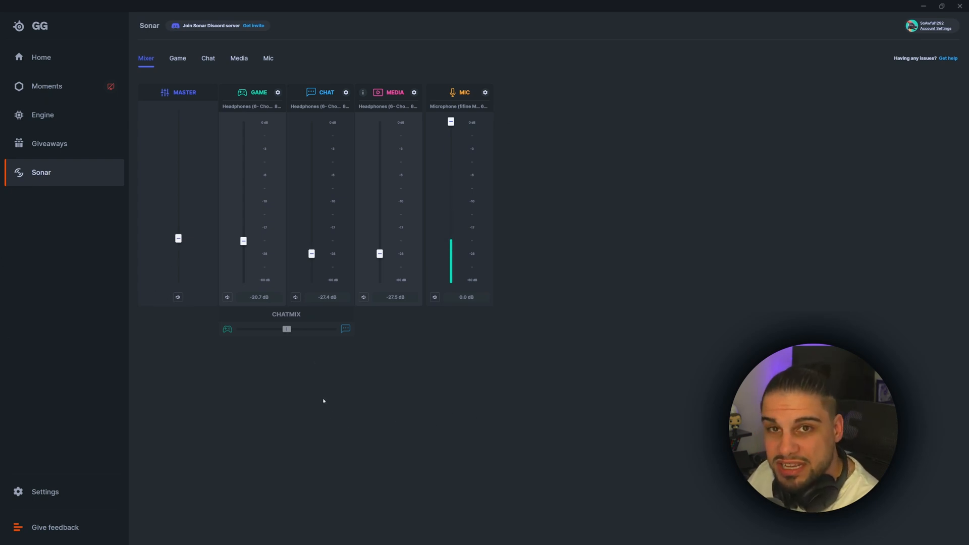